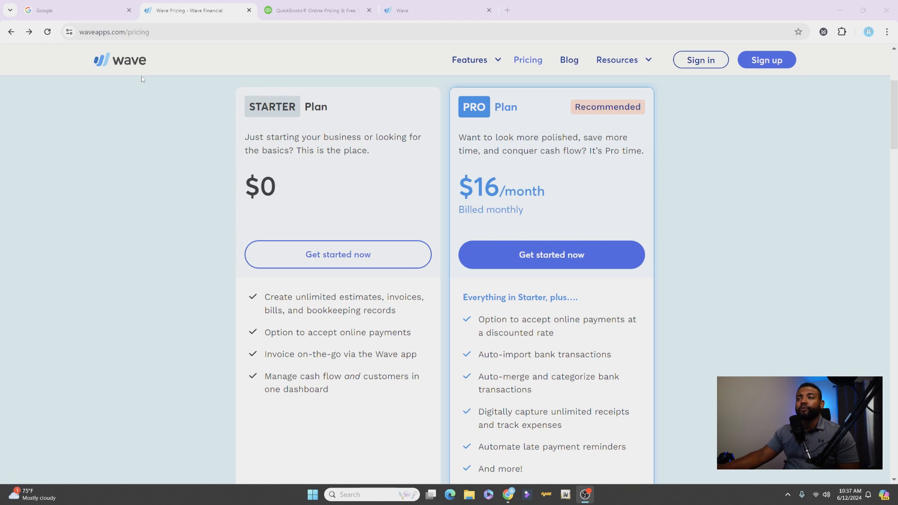
mouse_move(357, 129)
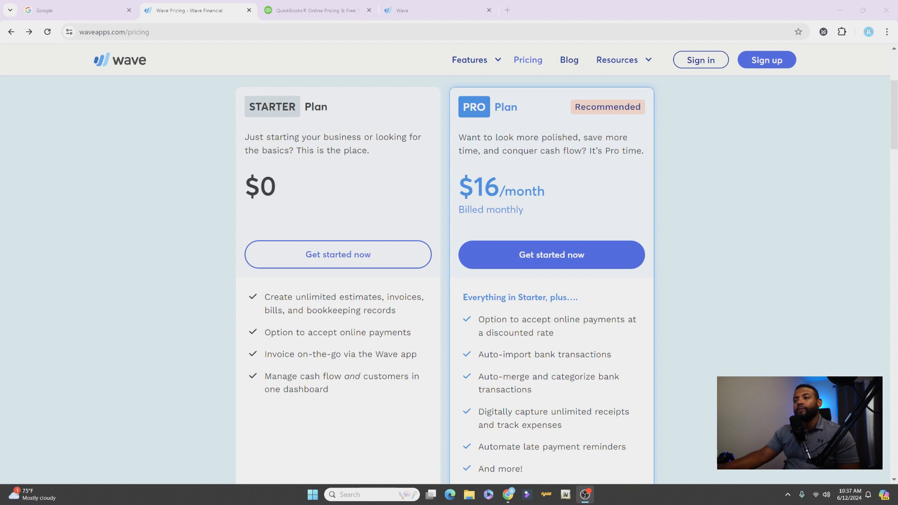
mouse_move(292, 367)
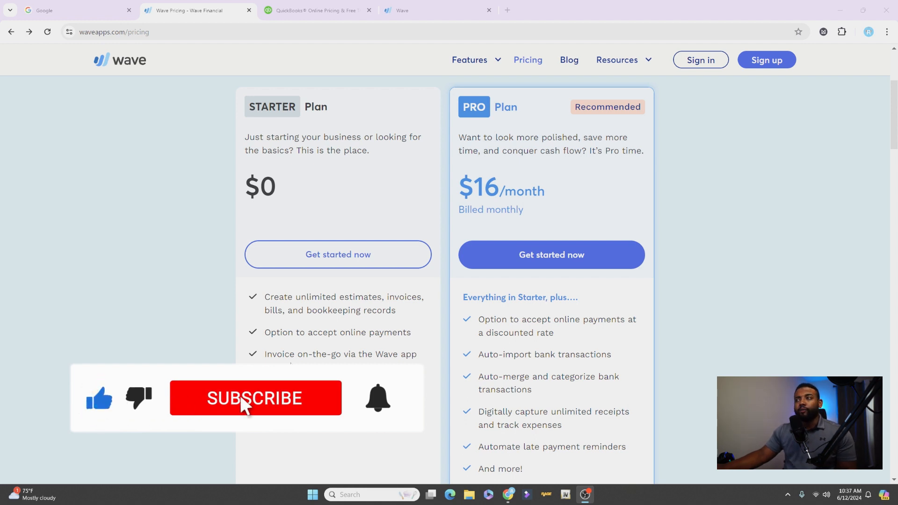
Step: Compare Wave's pricing against QuickBooks, then return to the Wave sign-up onboarding page
left_click(255, 399)
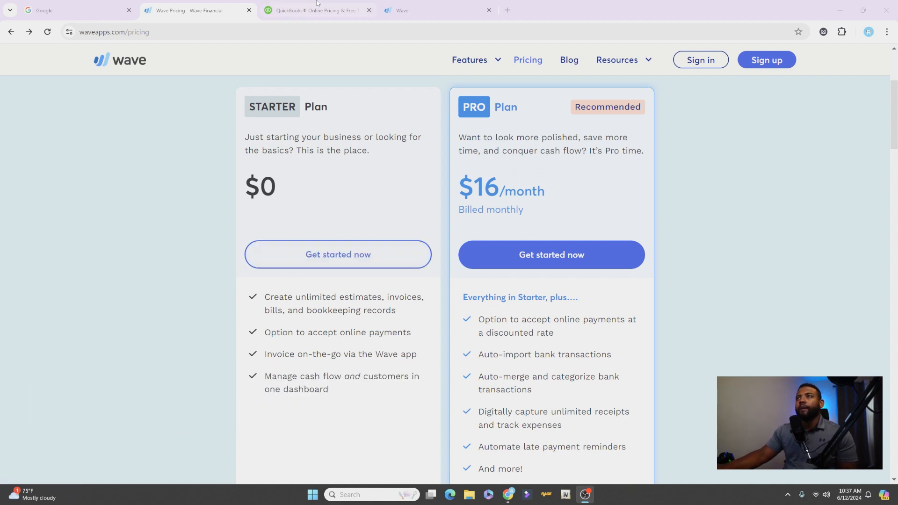
left_click(315, 11)
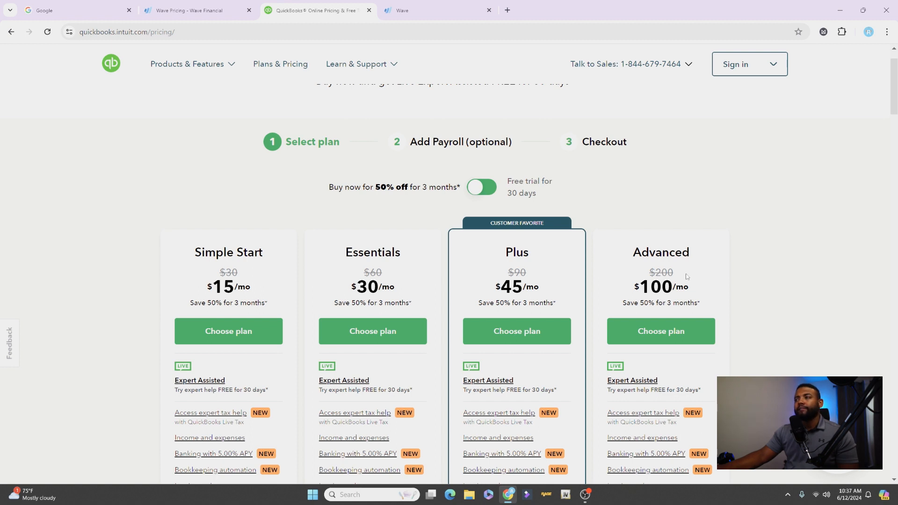
mouse_move(491, 279)
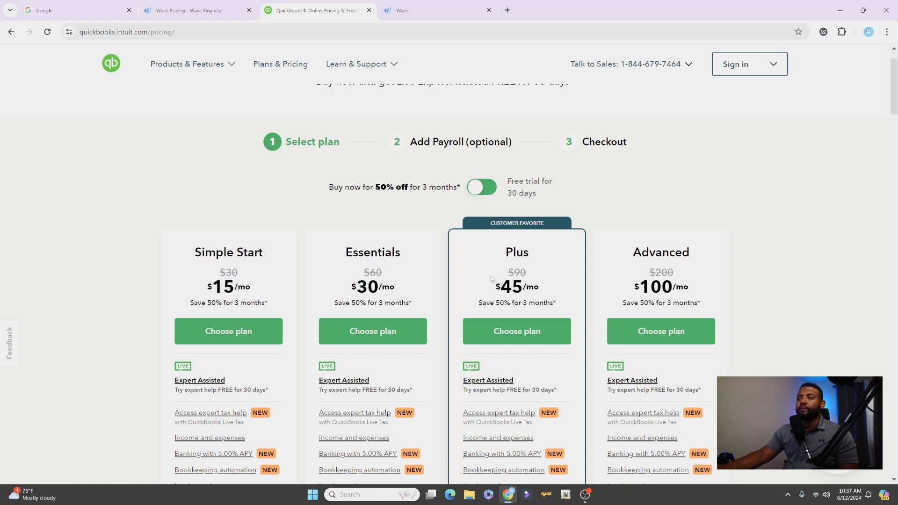
left_click(194, 10)
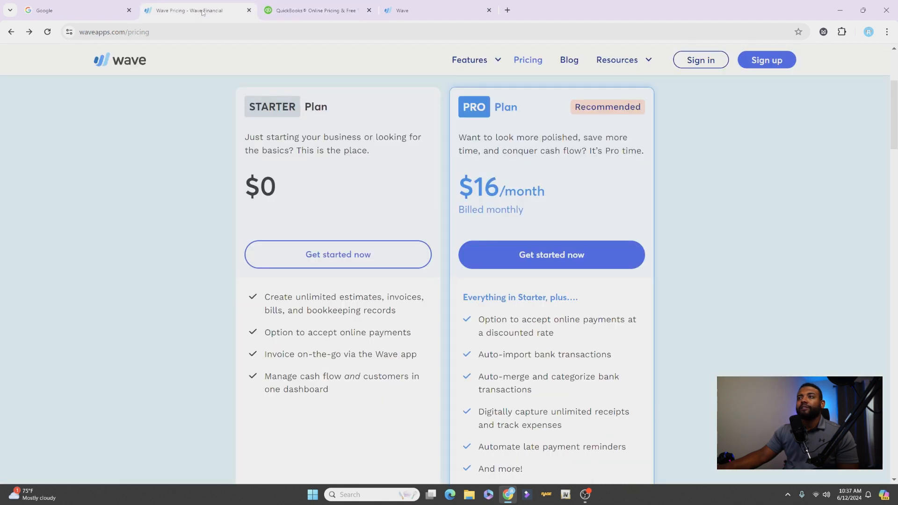
mouse_move(101, 43)
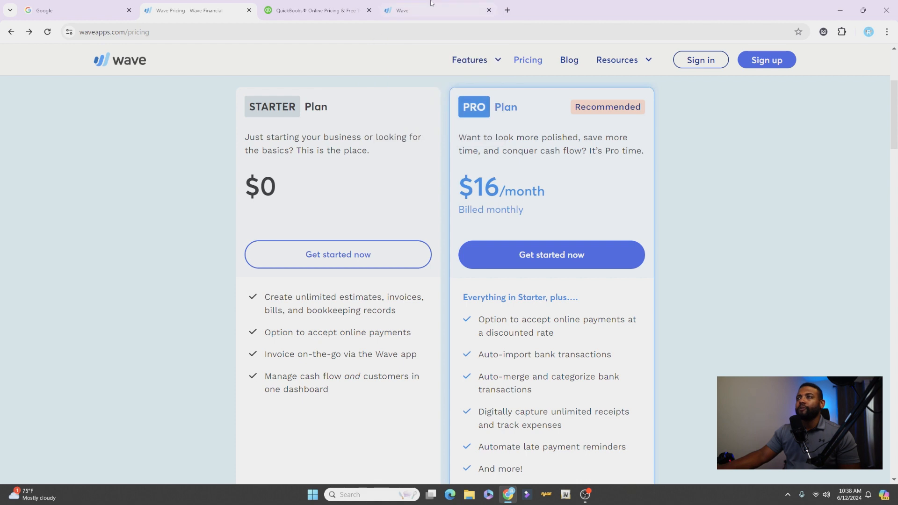
left_click(550, 254)
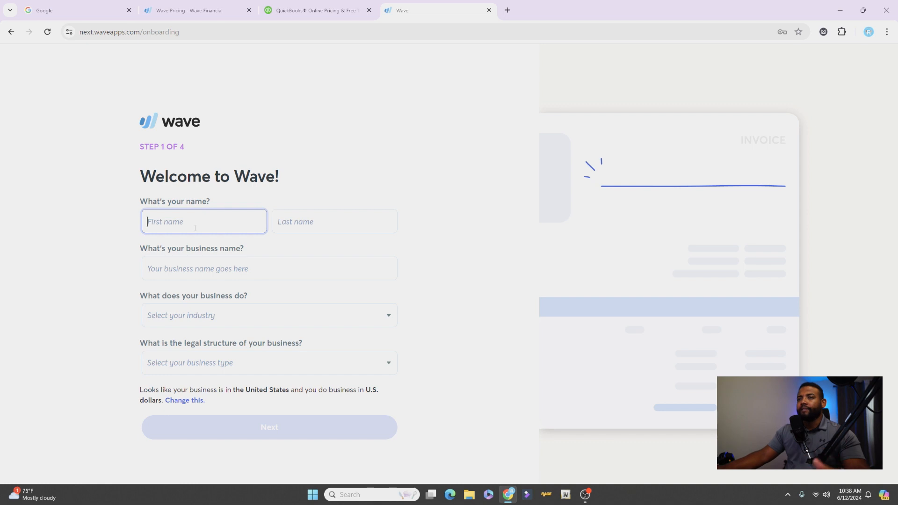
Step: Enter the owner's name and the business name 'Dummy Test' with its industry
type("Dummy")
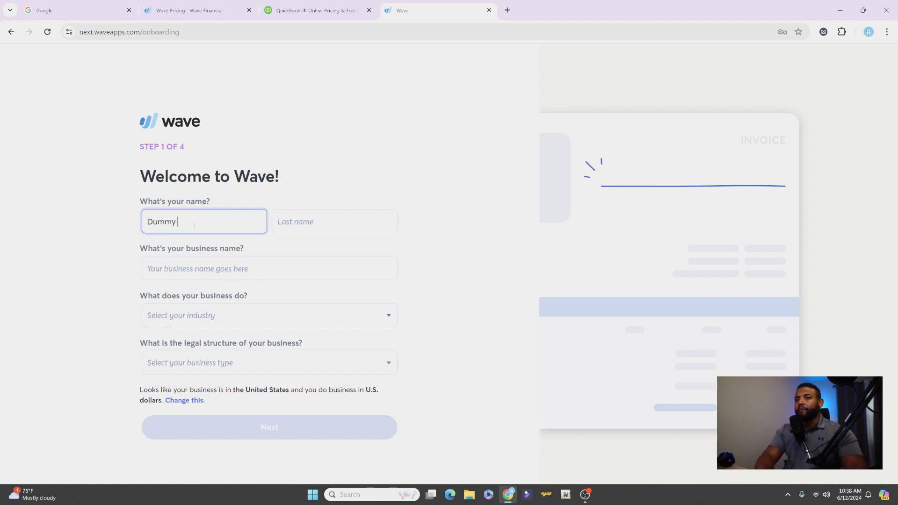
type("Business")
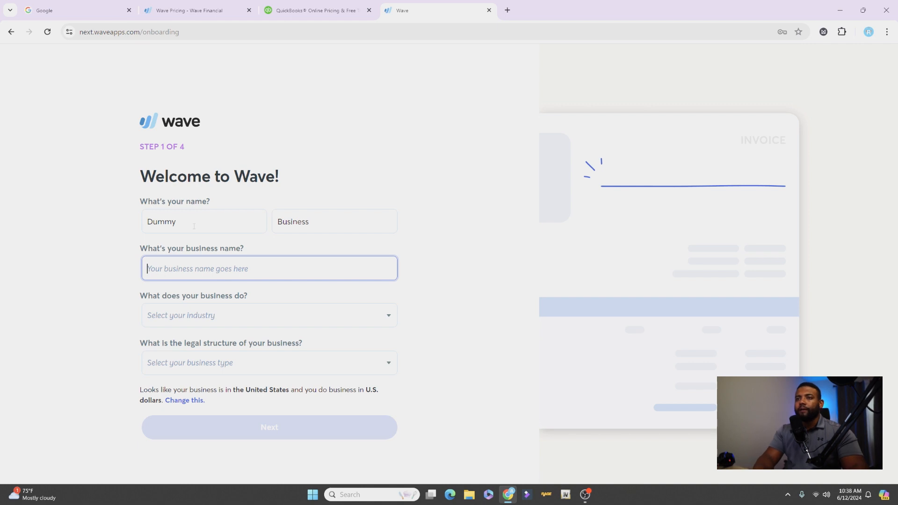
type("Dummy Te")
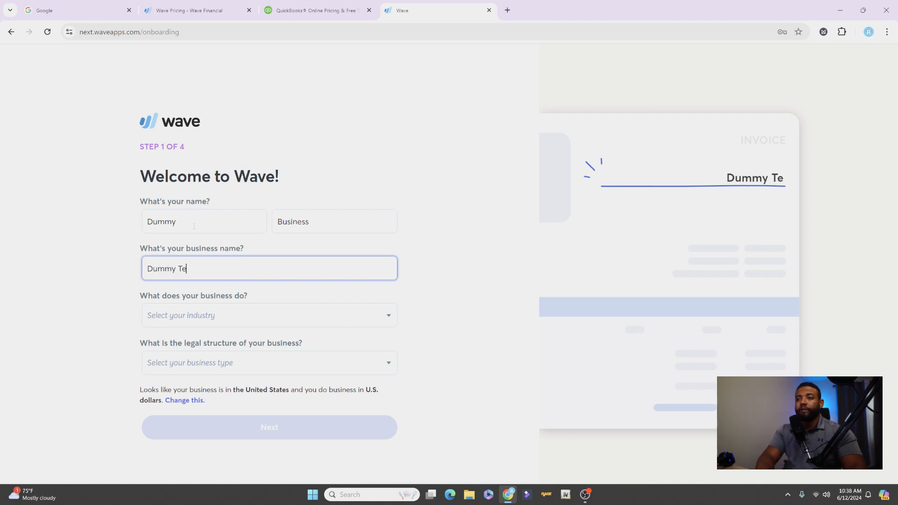
type("sty")
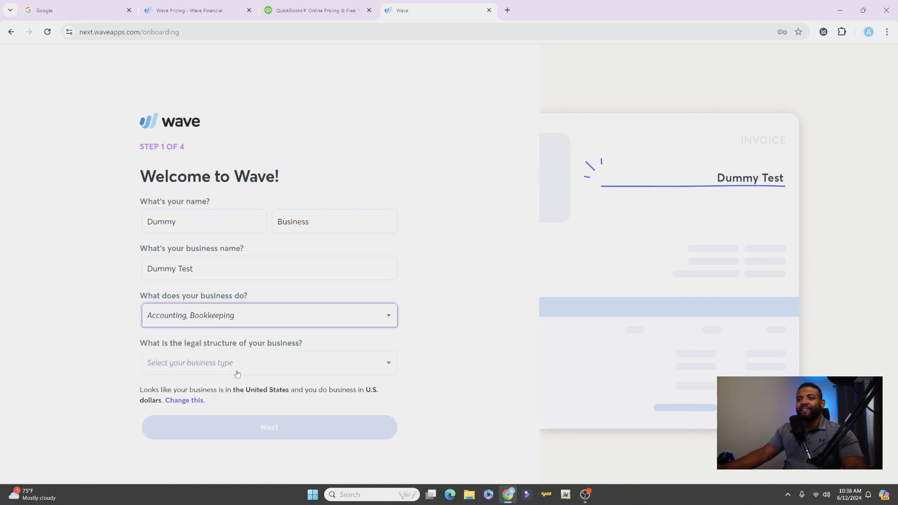
Step: Set the legal structure to Single-member LLC and submit onboarding step 1
left_click(269, 364)
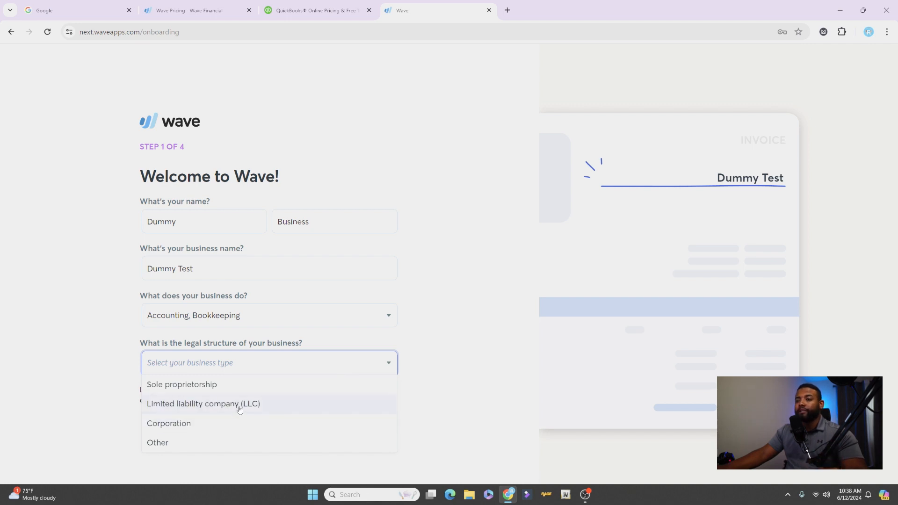
left_click(203, 403)
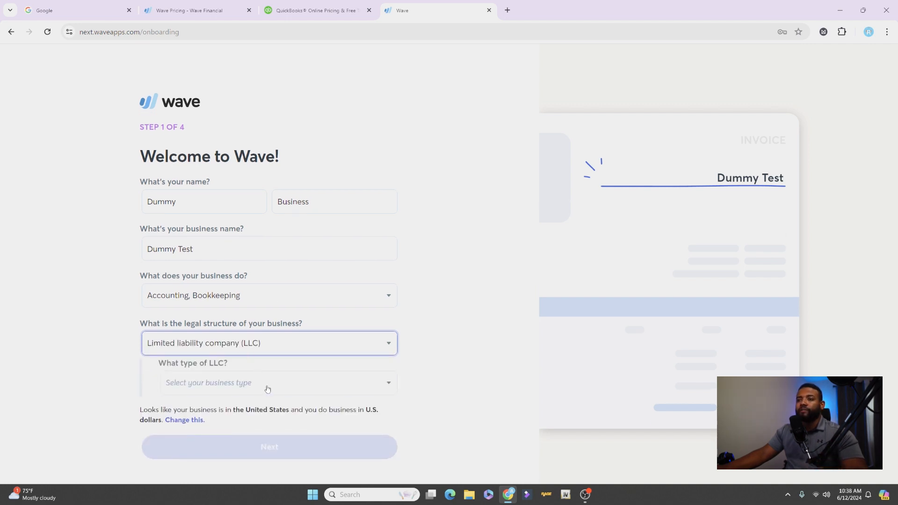
left_click(278, 383)
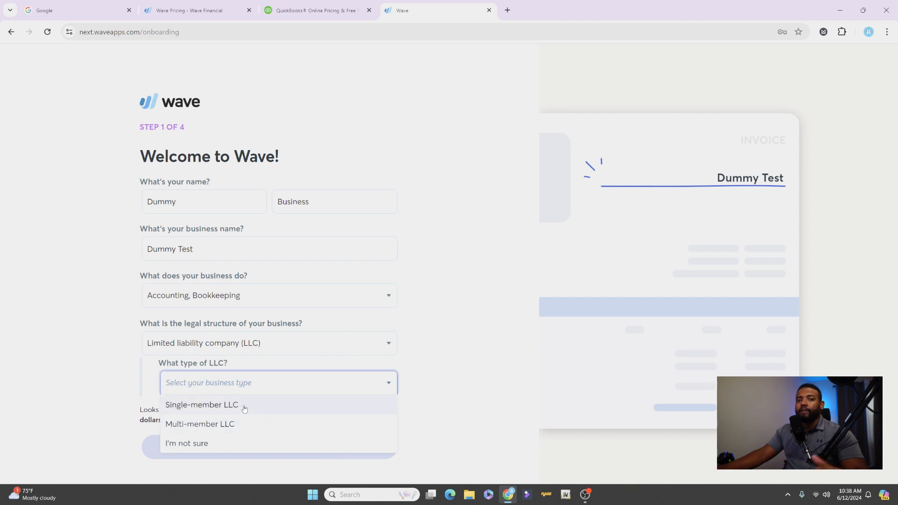
left_click(202, 404)
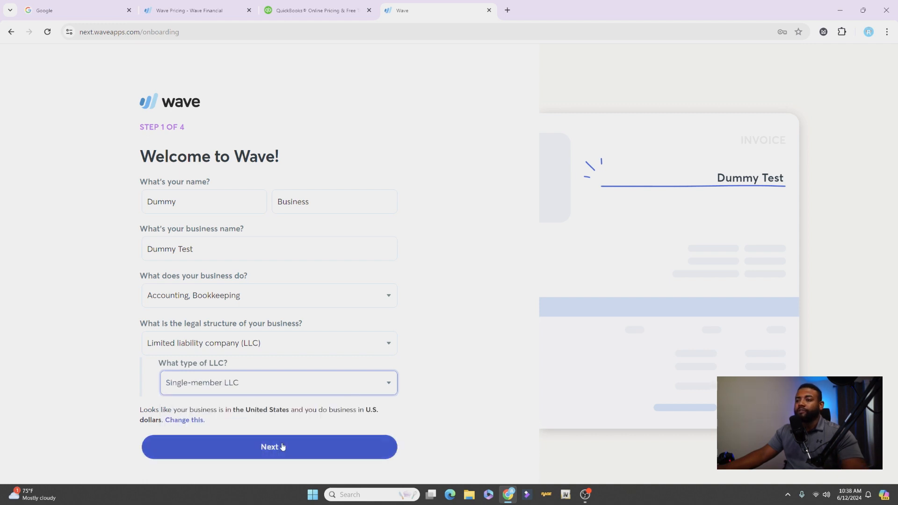
left_click(269, 448)
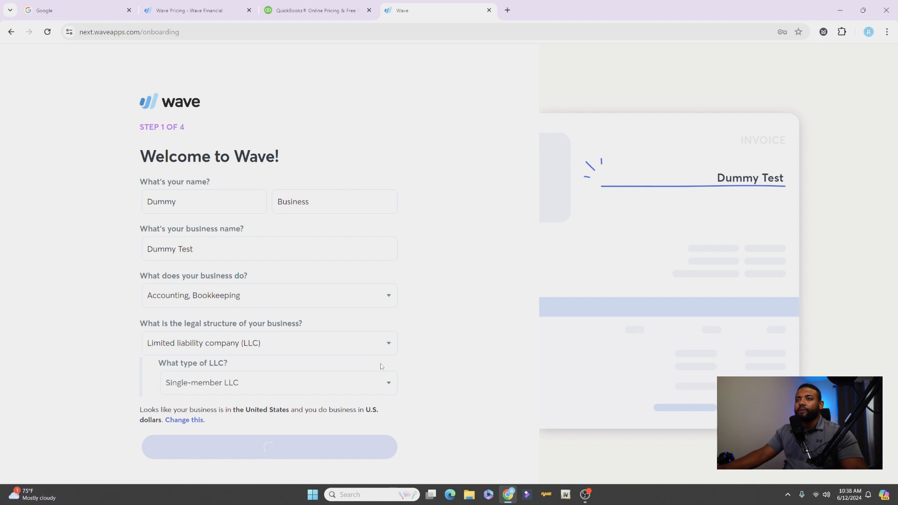
Step: Answer step 2 as founded 2024, 0-1 customers, no online payments, and submit it
left_click(269, 448)
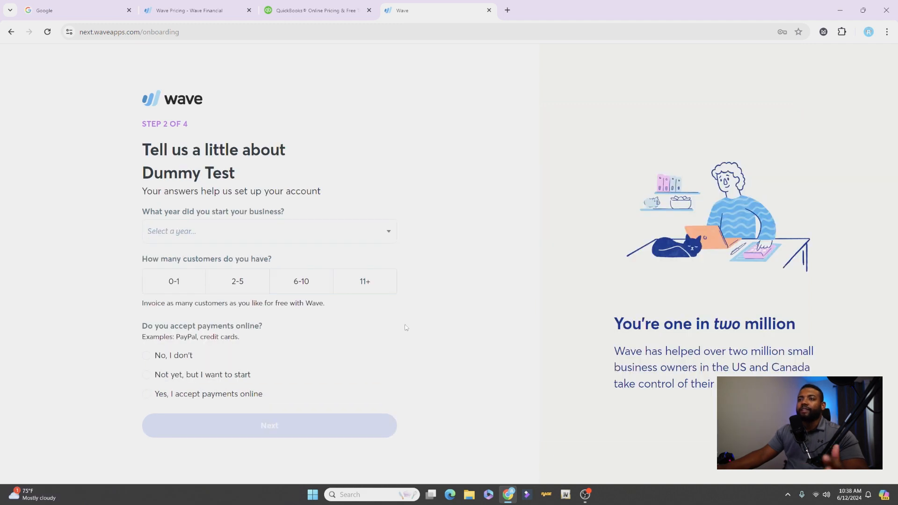
left_click(268, 231)
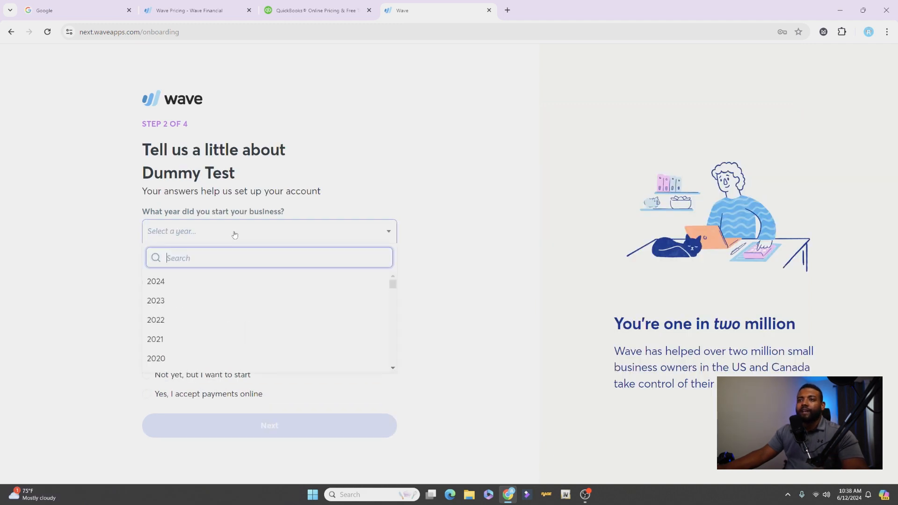
left_click(155, 281)
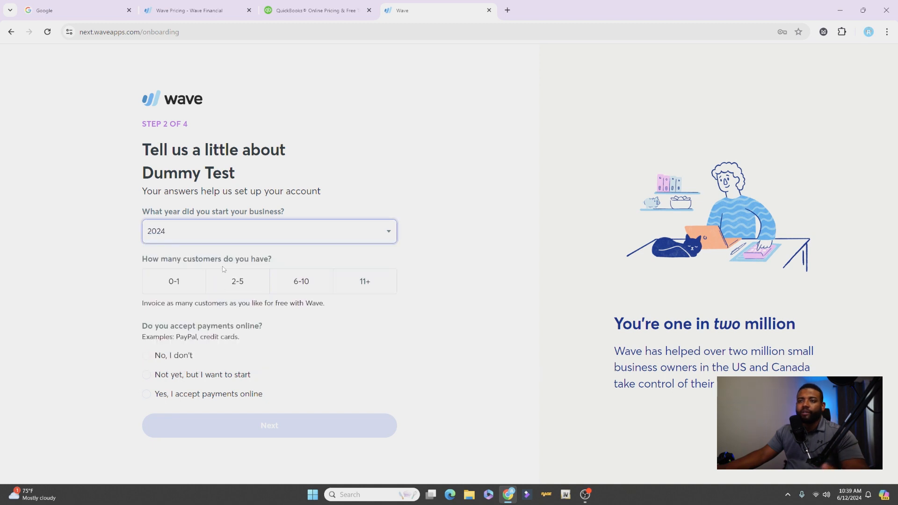
left_click(174, 282)
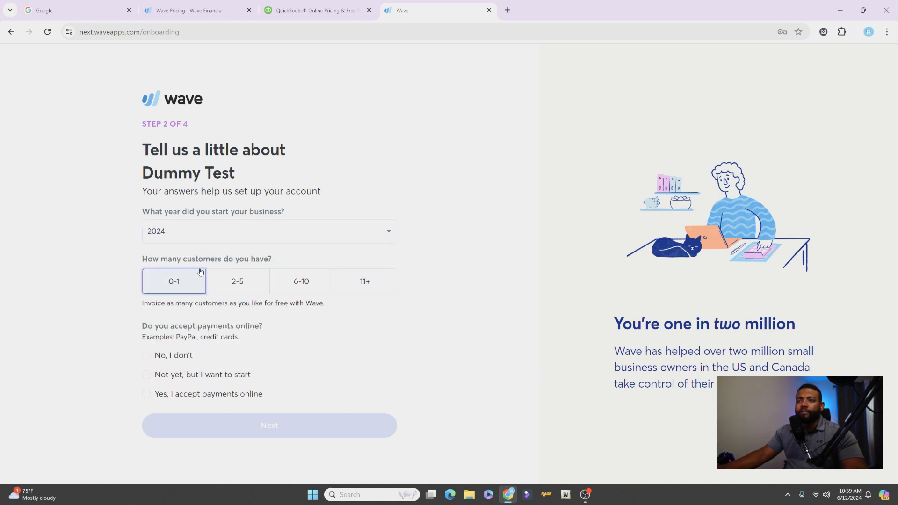
mouse_move(210, 261)
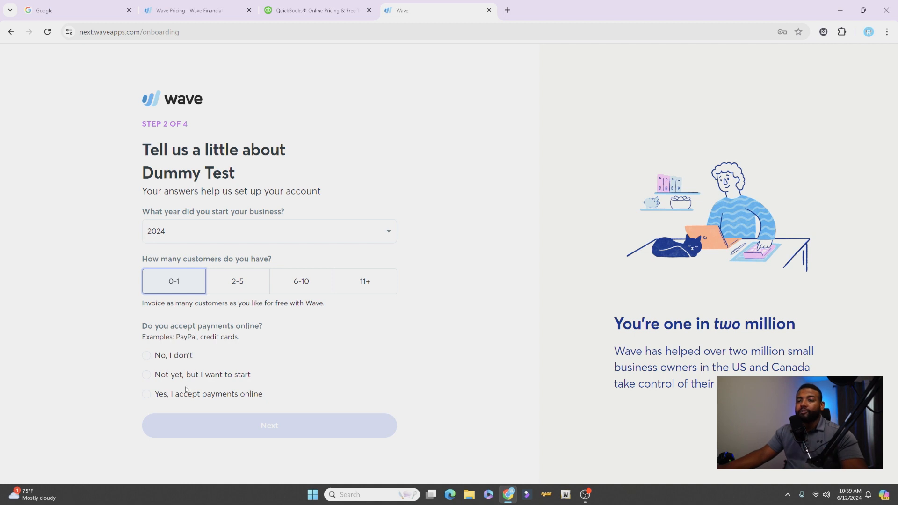
left_click(147, 356)
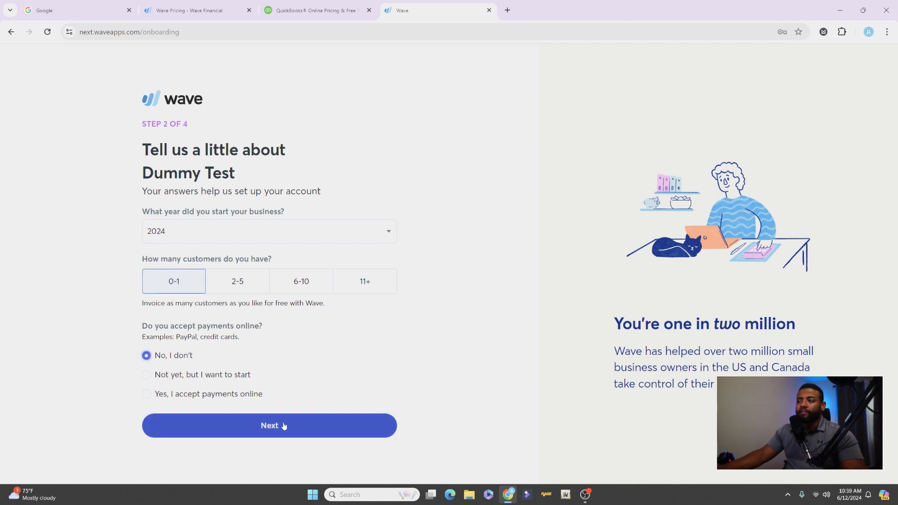
left_click(269, 426)
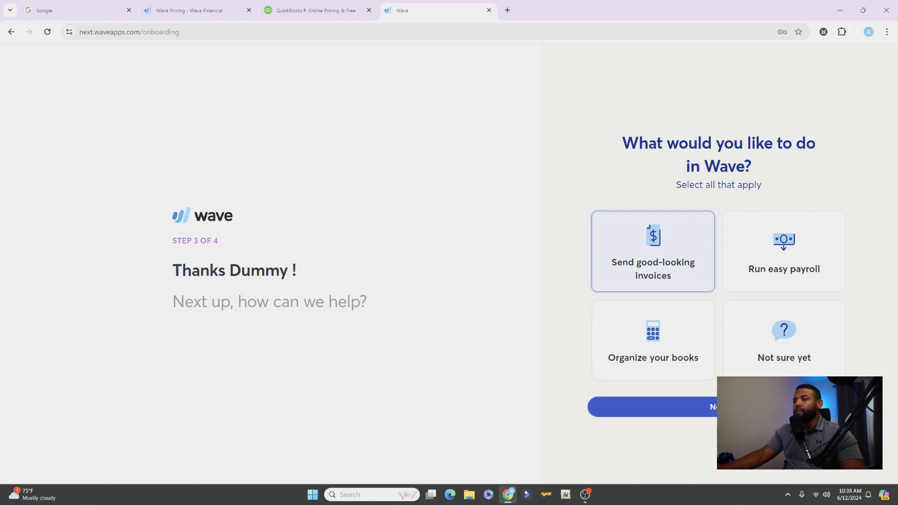
Step: Continue past the goals step and stay on the free Starter plan to reach the dashboard
left_click(713, 407)
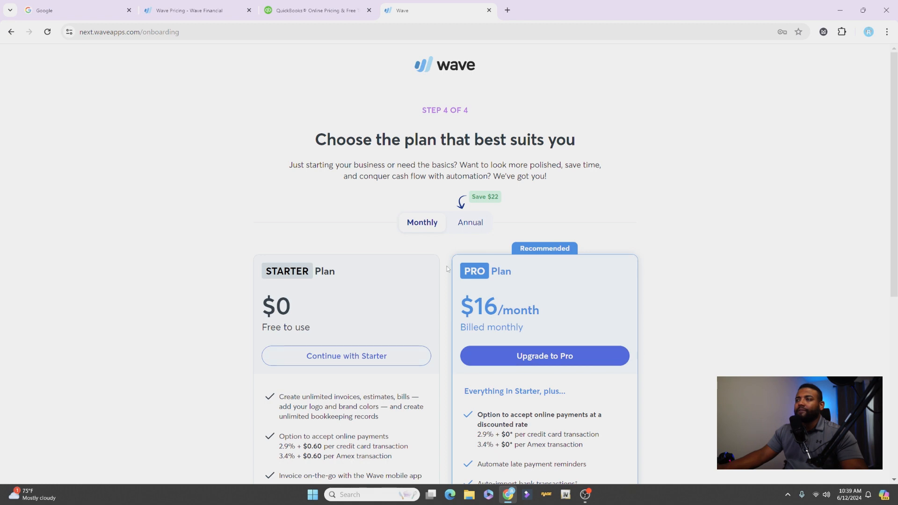
scroll("down", 3)
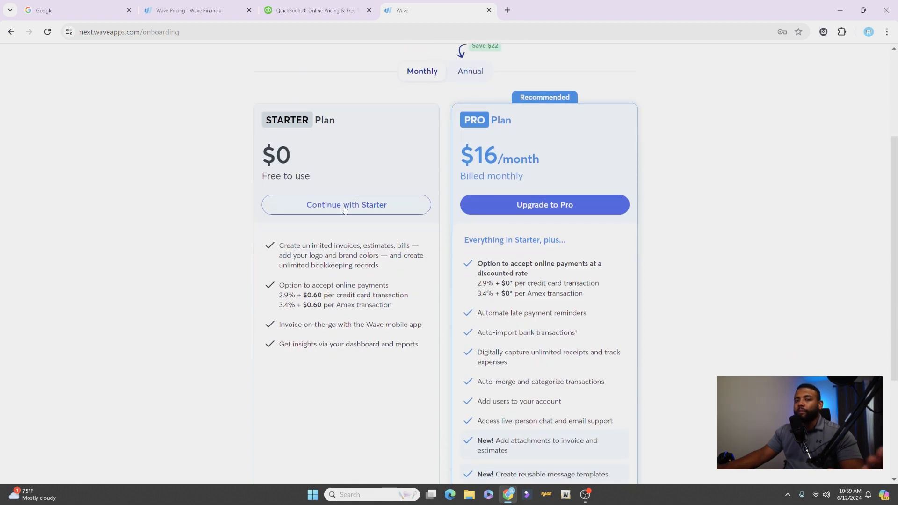
left_click(346, 205)
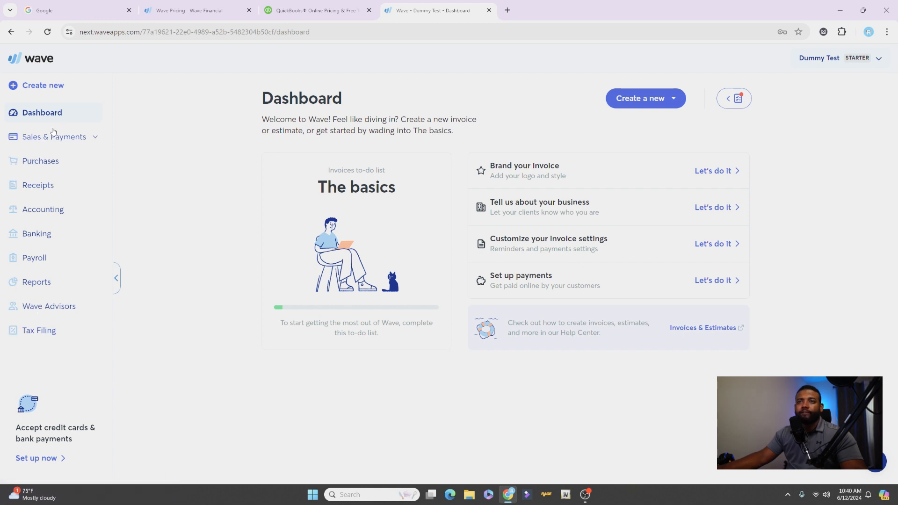
Step: Open Payments Setup from the Sales & Payments sidebar section
left_click(54, 137)
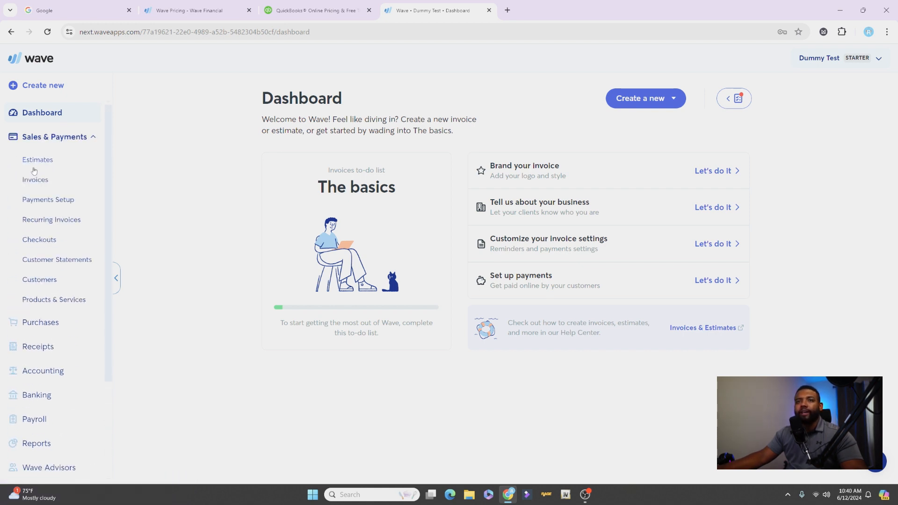
mouse_move(48, 200)
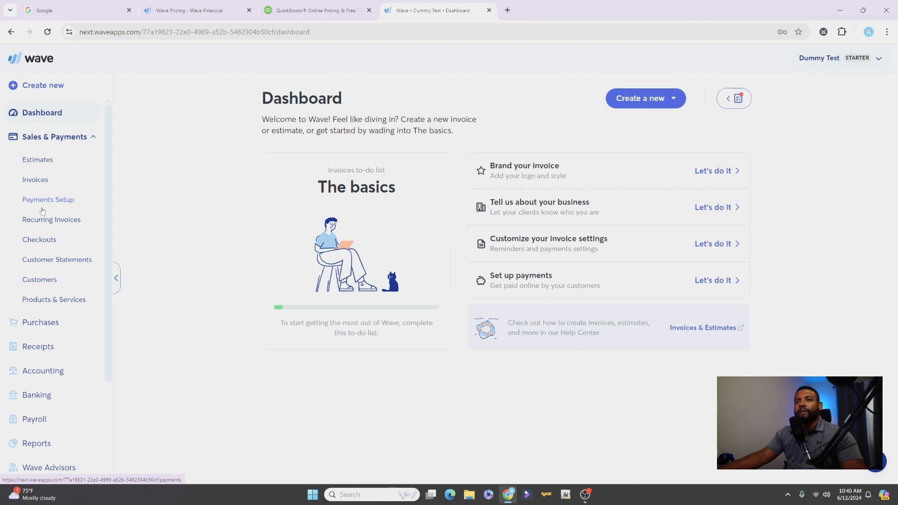
mouse_move(108, 203)
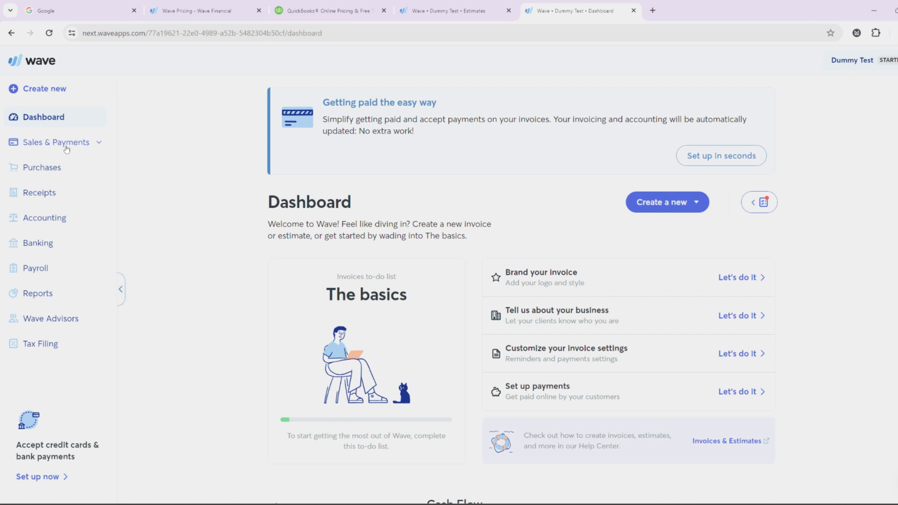
left_click(55, 143)
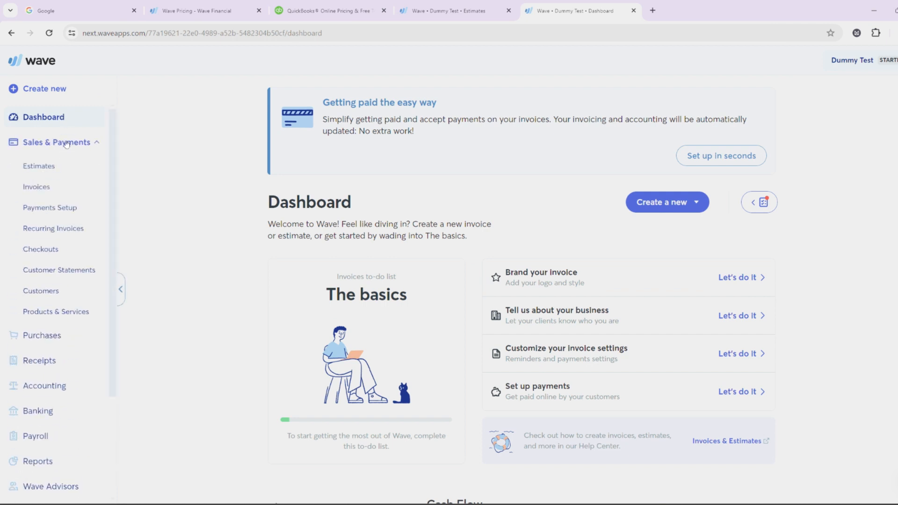
mouse_move(50, 208)
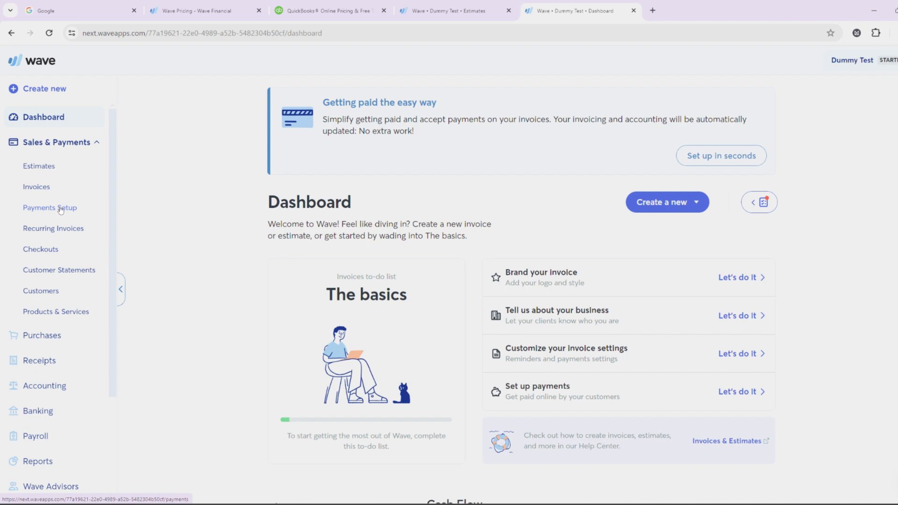
left_click(50, 208)
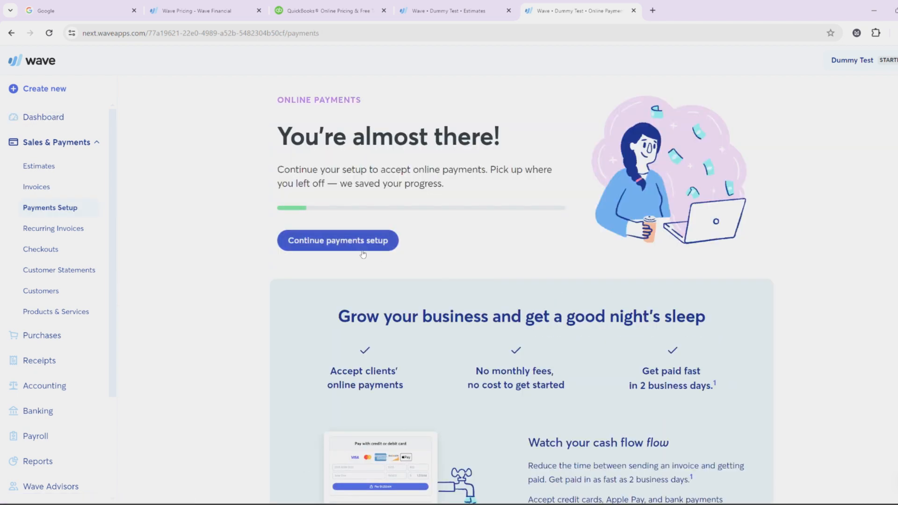
Step: Resume payments setup, opening the wizard at the Business Type step
left_click(338, 241)
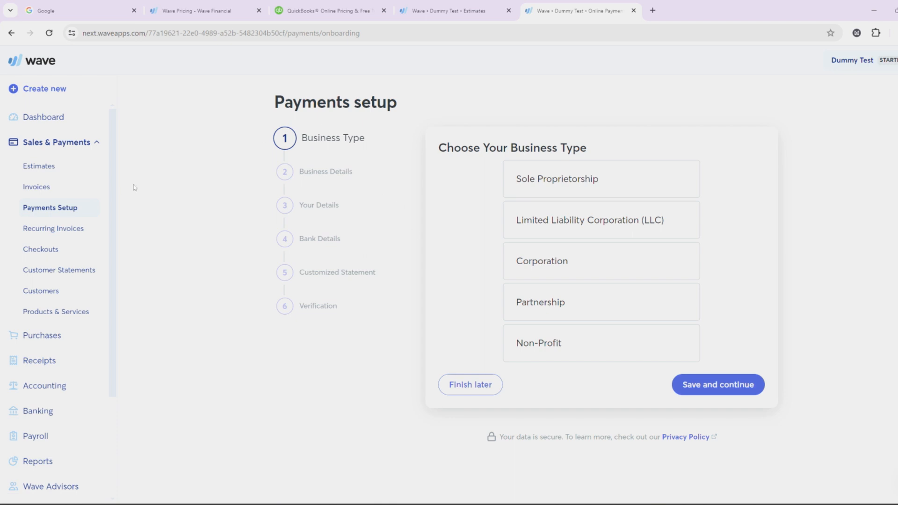
mouse_move(346, 153)
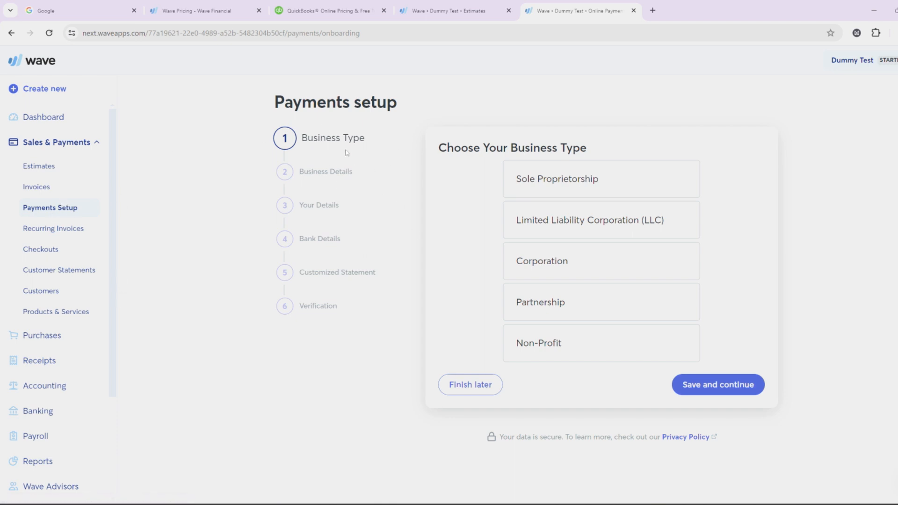
mouse_move(319, 176)
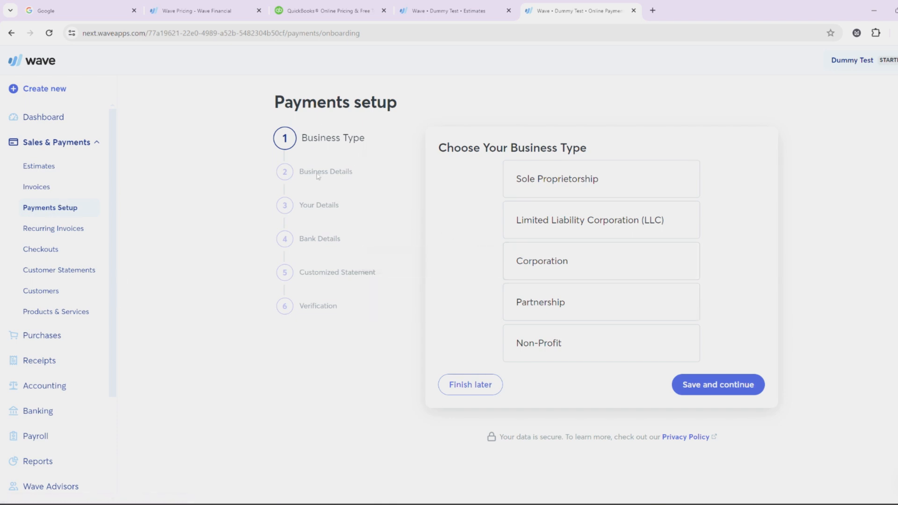
mouse_move(321, 256)
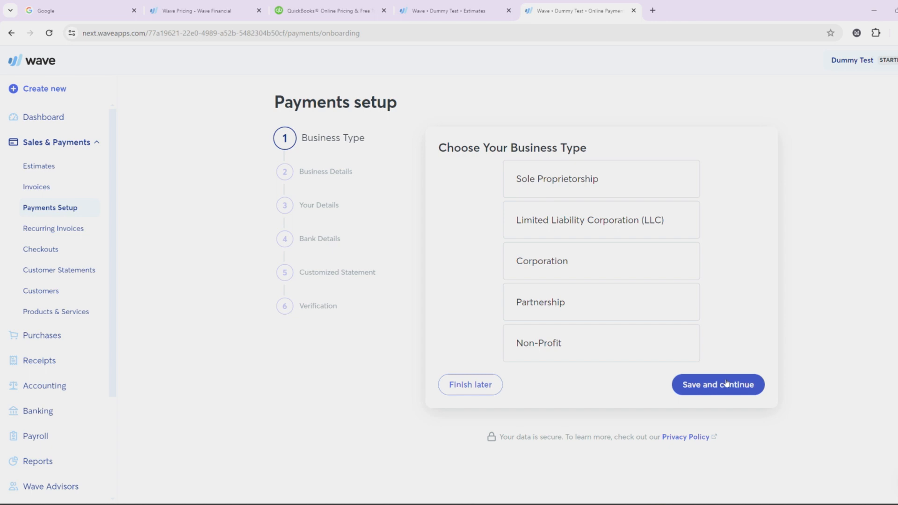
mouse_move(385, 248)
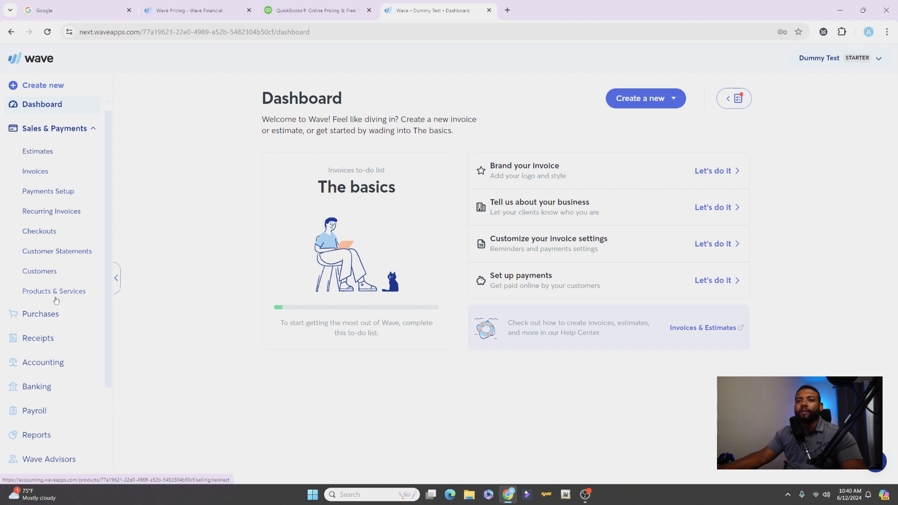
Step: Open the Products & Services list under Sales & Payments
left_click(54, 291)
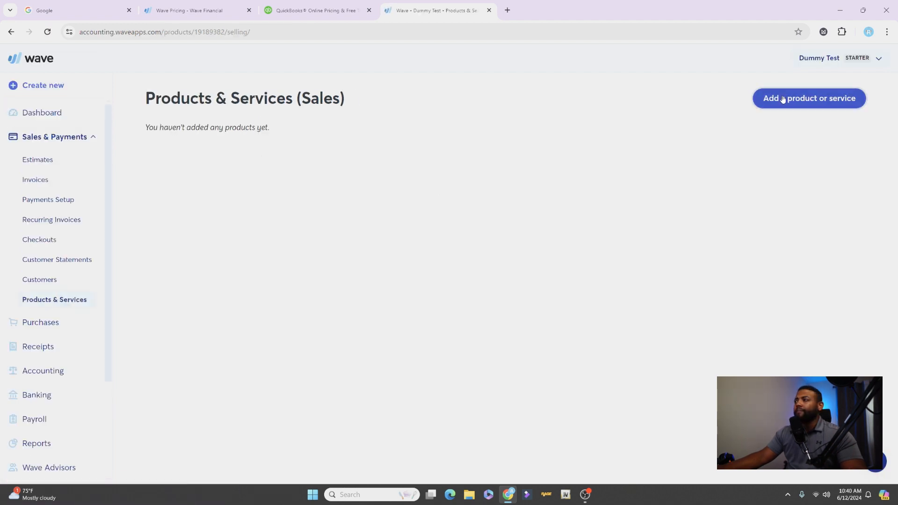
Step: Start a new product 'Tent Accessory - String Lights', description Color Lights, price 45.00
left_click(808, 98)
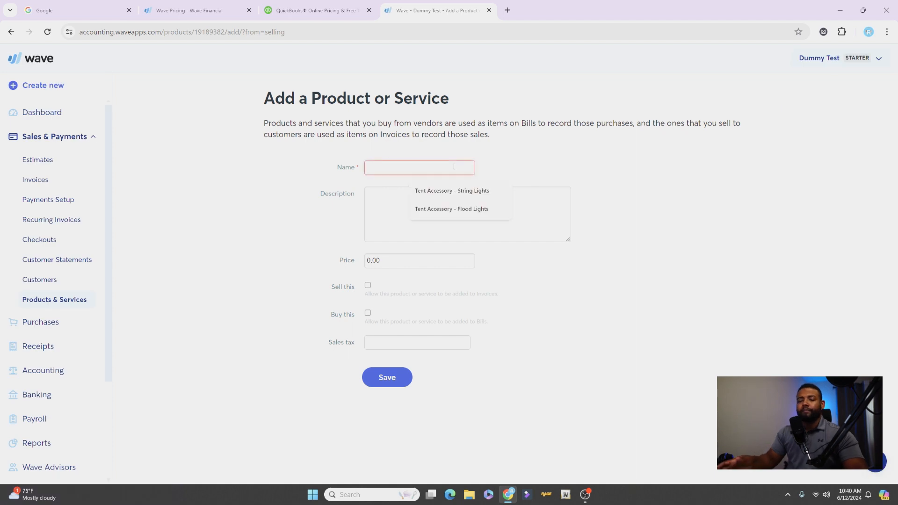
left_click(451, 190)
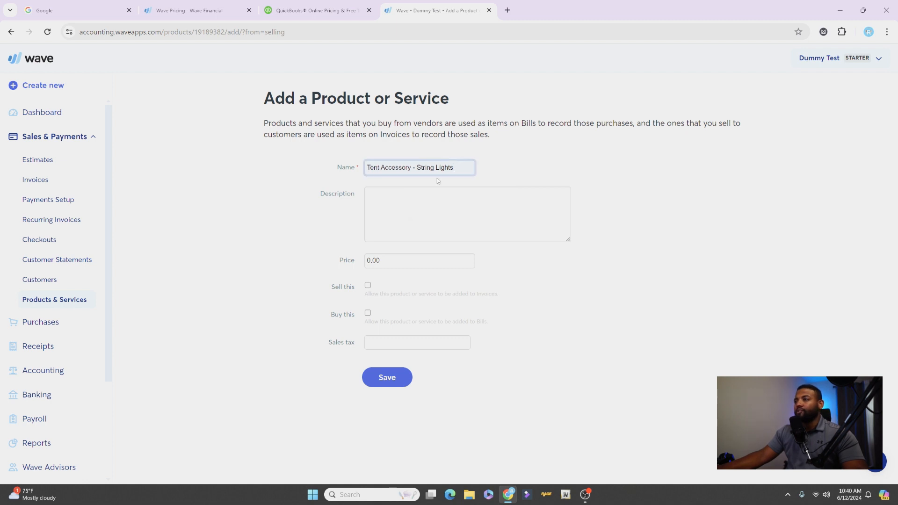
left_click(467, 214)
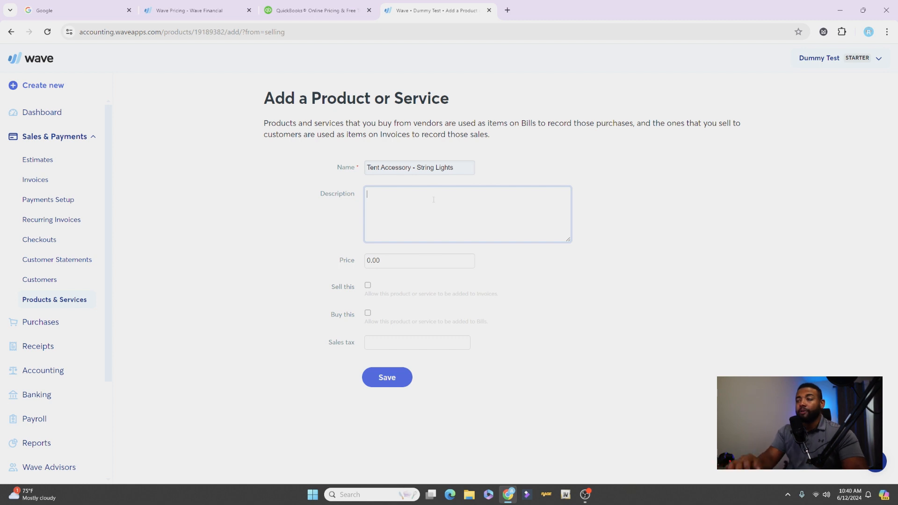
type("Color Light")
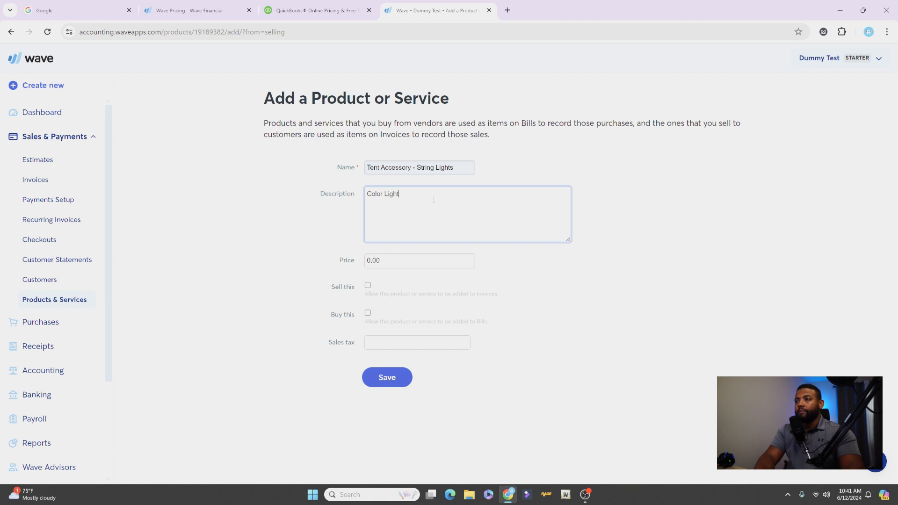
left_click(420, 261)
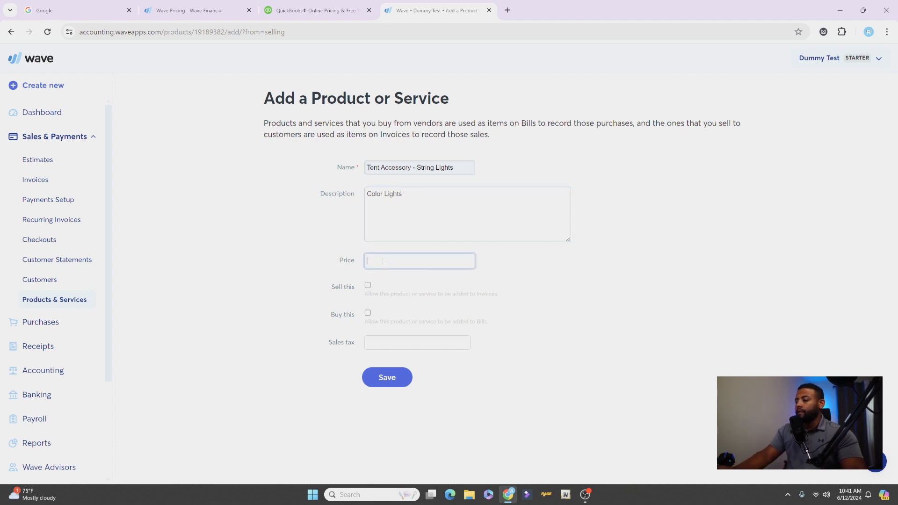
type("45.00")
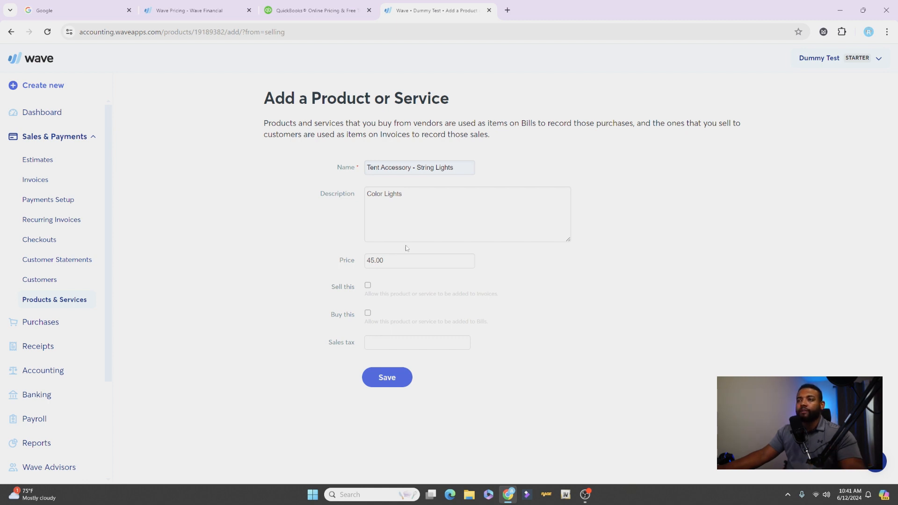
mouse_move(377, 287)
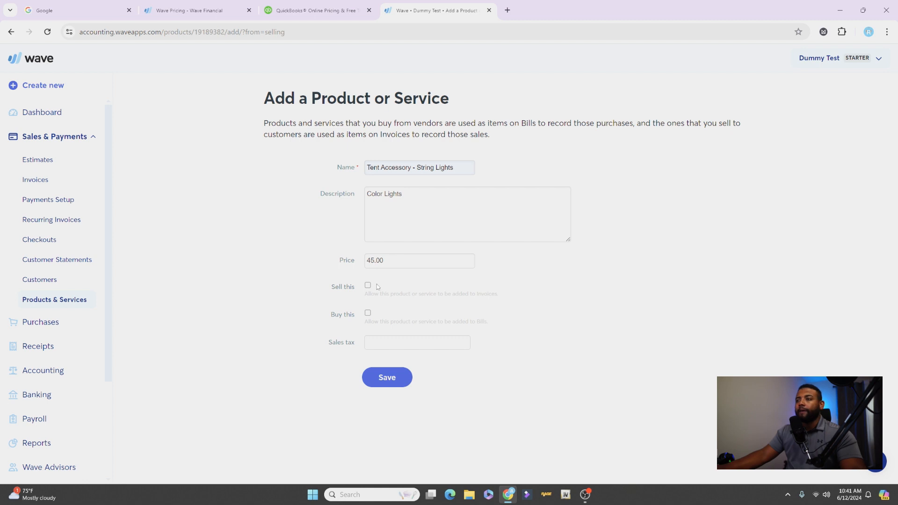
Step: Mark it as sold to customers under the Sales income account and save the product
left_click(368, 287)
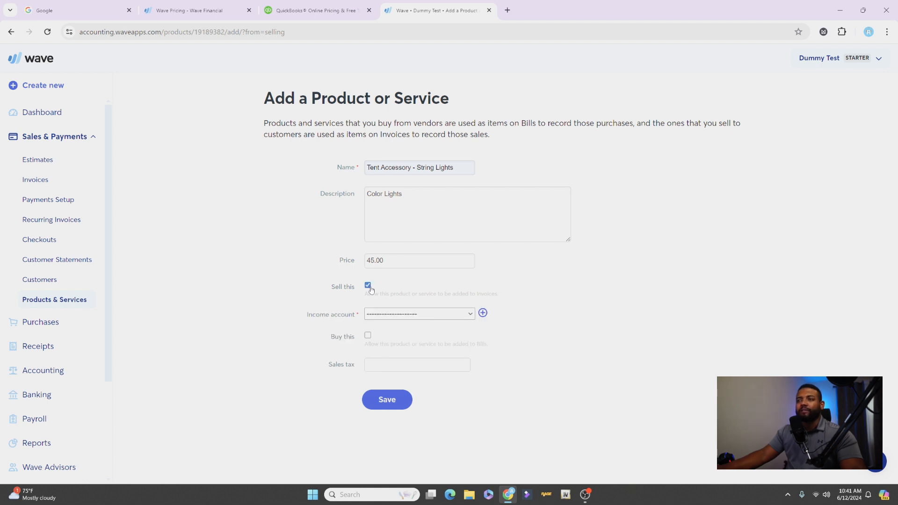
left_click(418, 314)
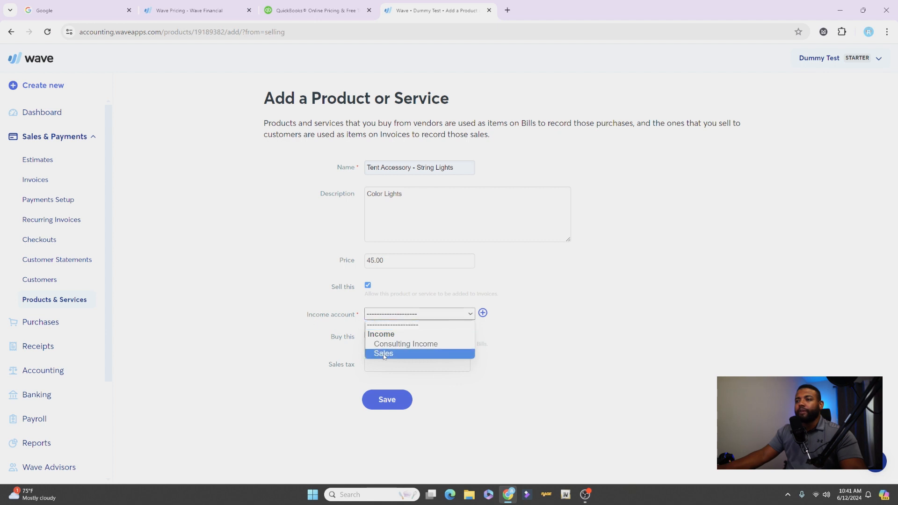
left_click(384, 354)
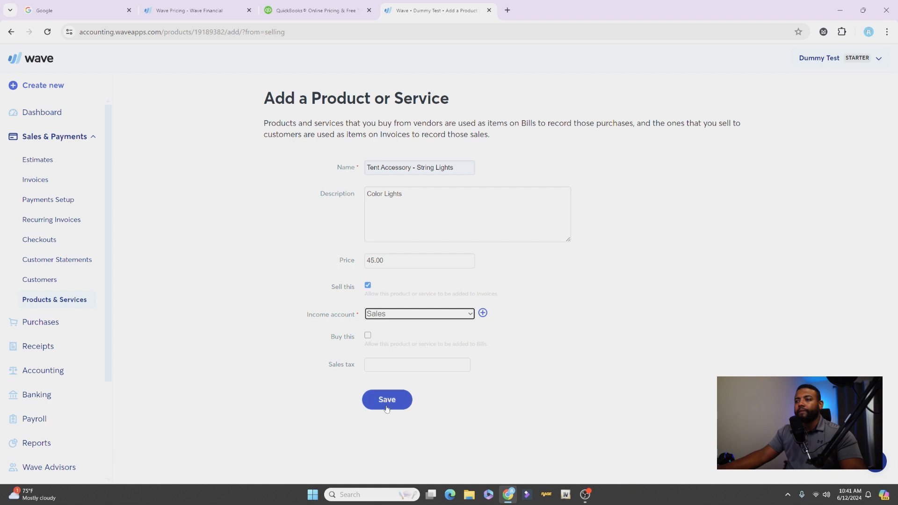
left_click(387, 400)
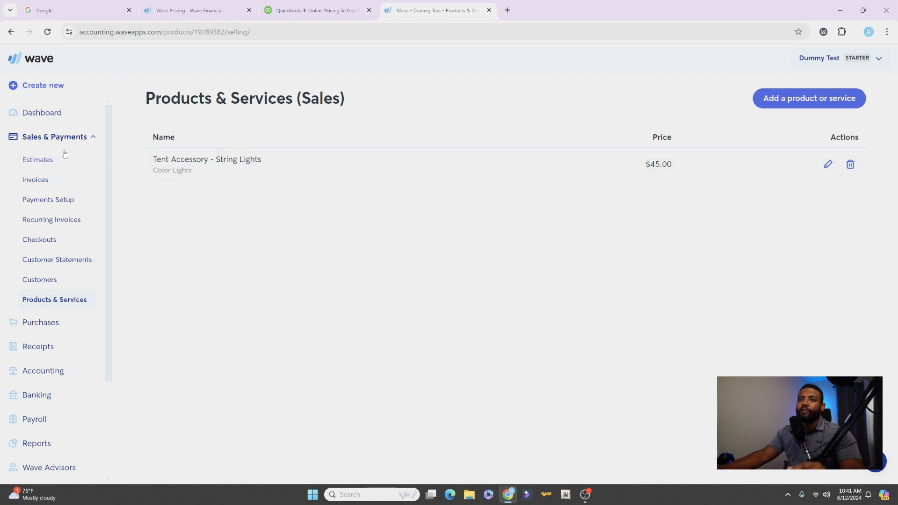
Step: Go to Estimates under Sales & Payments
left_click(37, 160)
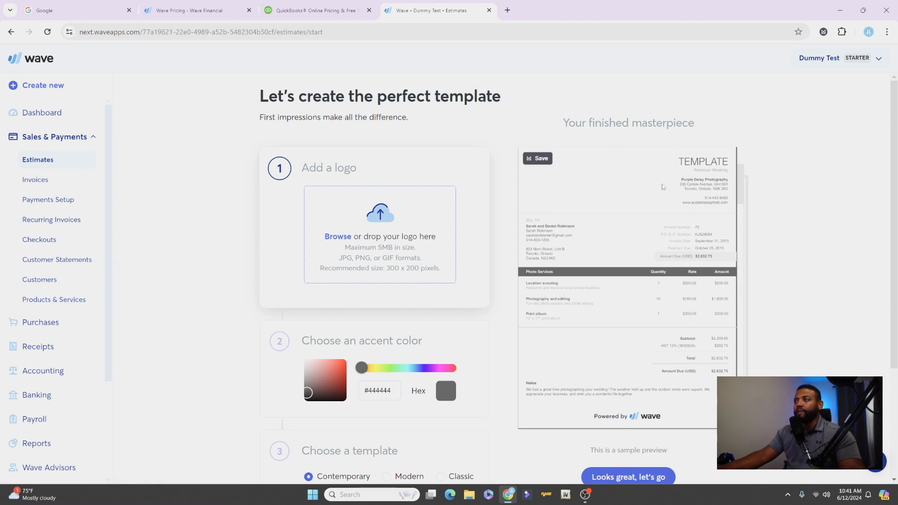
Step: Pick the red accent color #C83E3E for the template and accept it to start a new estimate
scroll("down", 3)
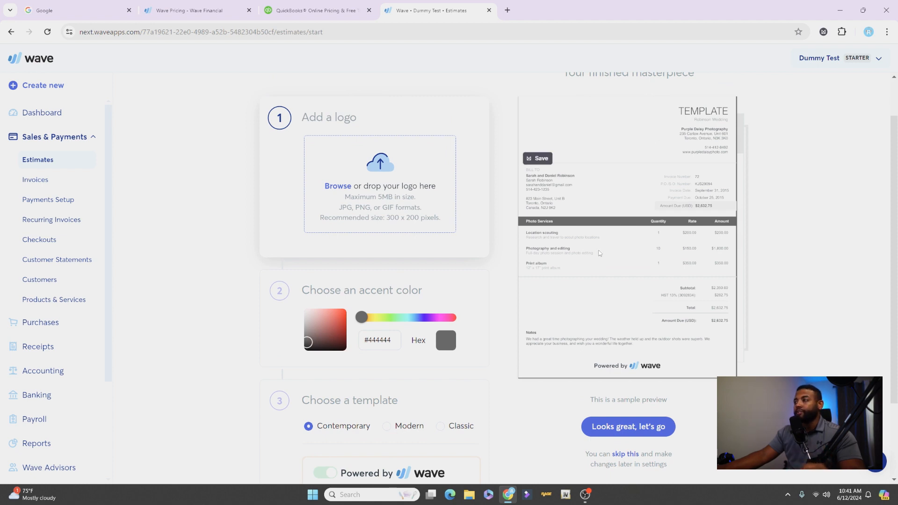
mouse_move(338, 167)
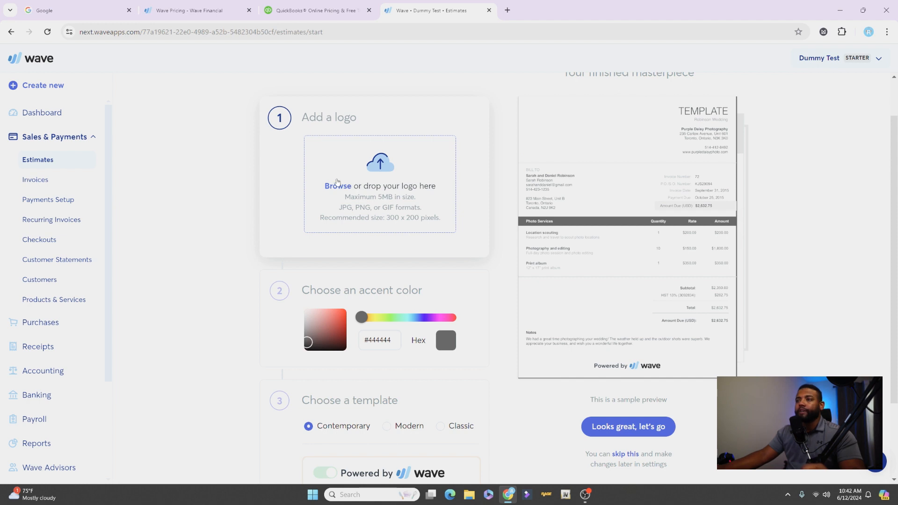
mouse_move(387, 178)
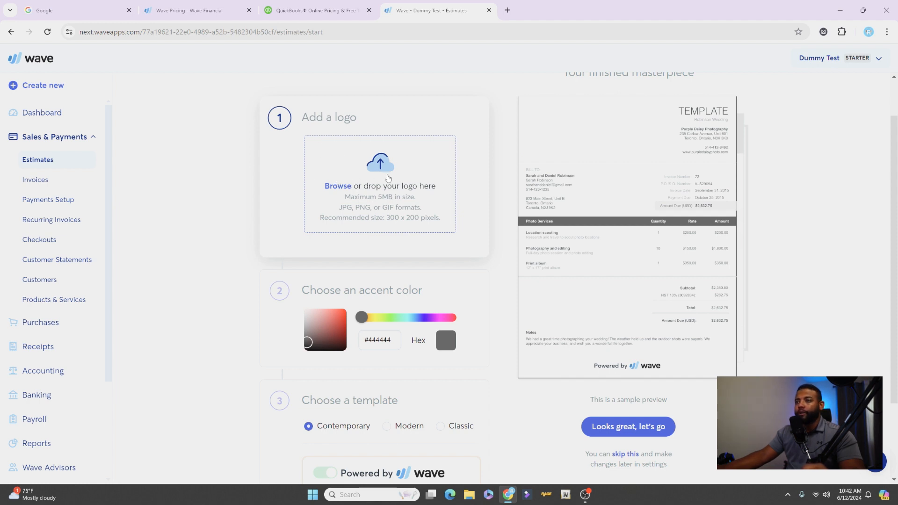
scroll("down", 3)
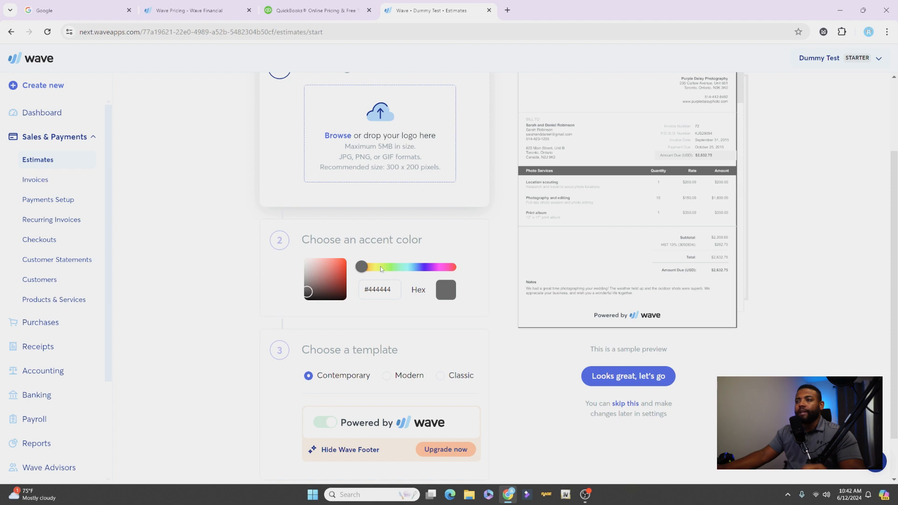
left_click(361, 267)
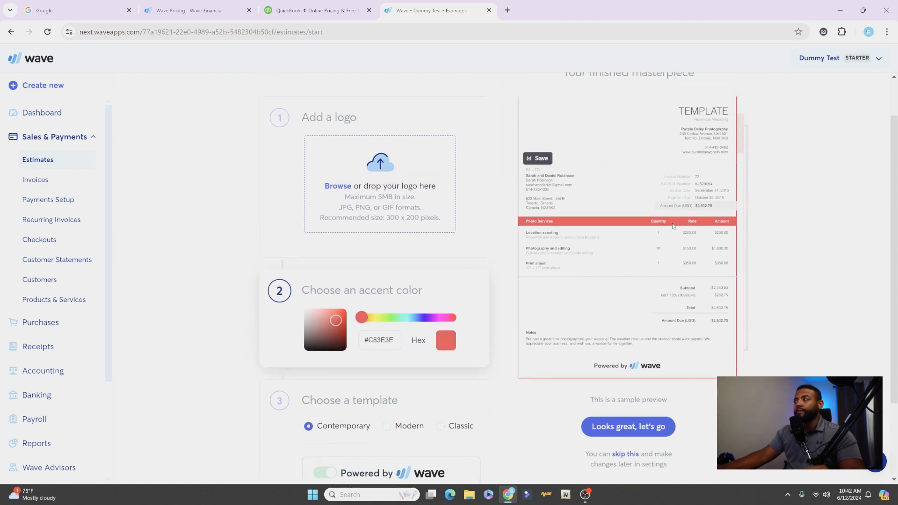
scroll("down", 3)
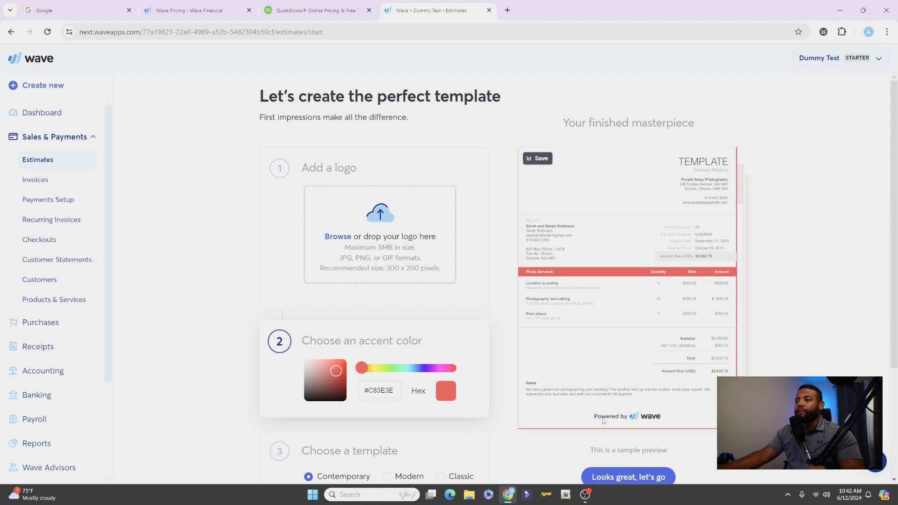
mouse_move(662, 408)
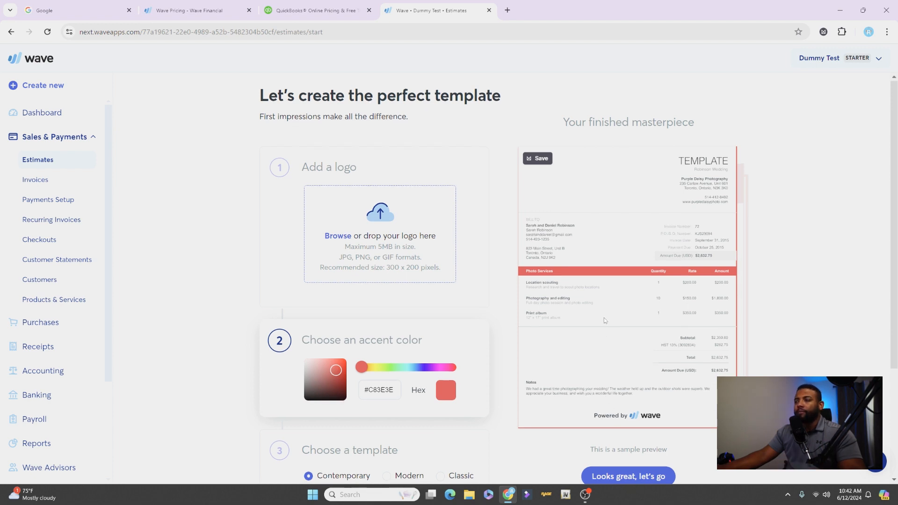
scroll("down", 3)
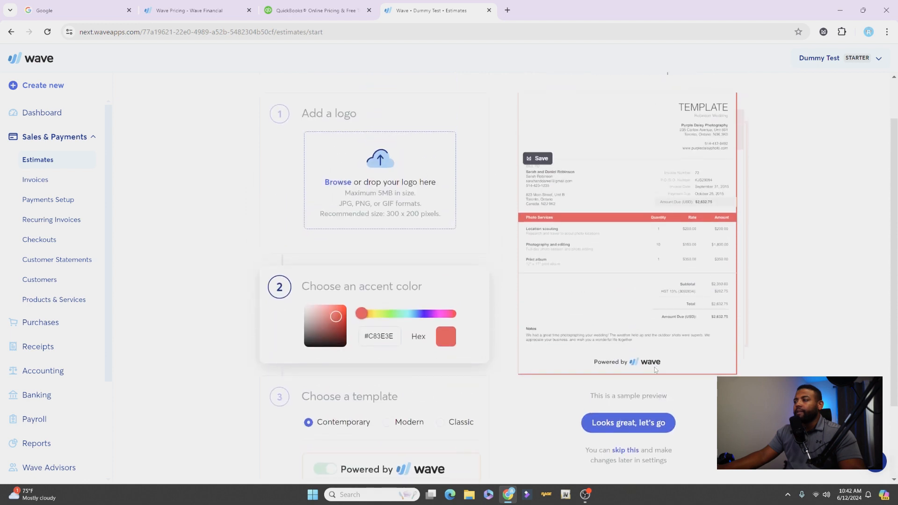
left_click(629, 423)
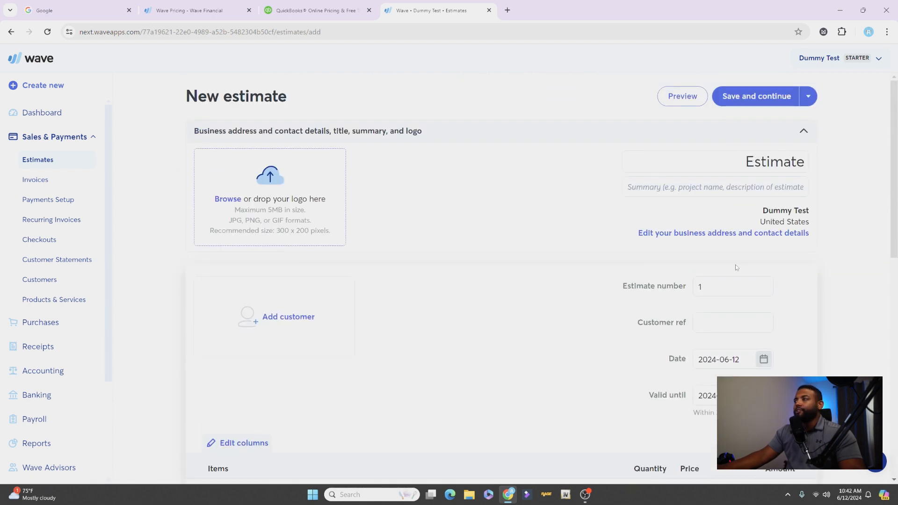
scroll("down", 3)
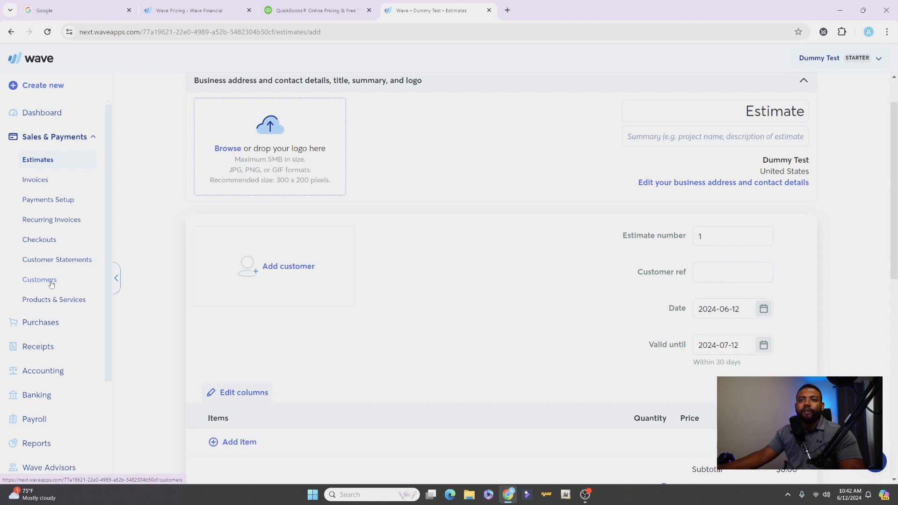
left_click(40, 280)
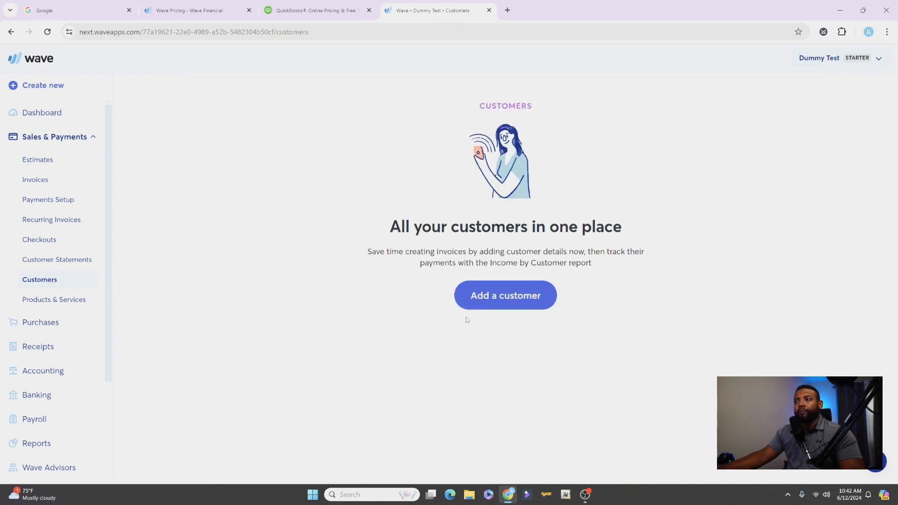
left_click(38, 160)
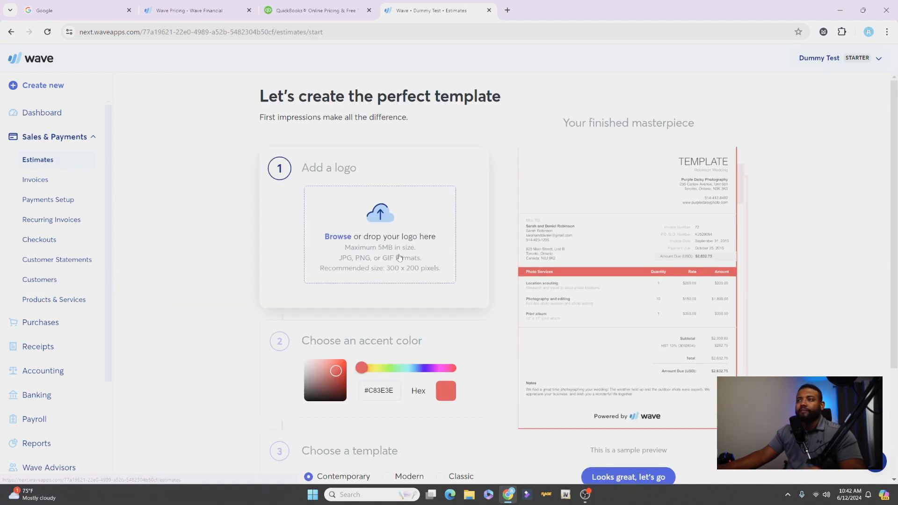
left_click(628, 477)
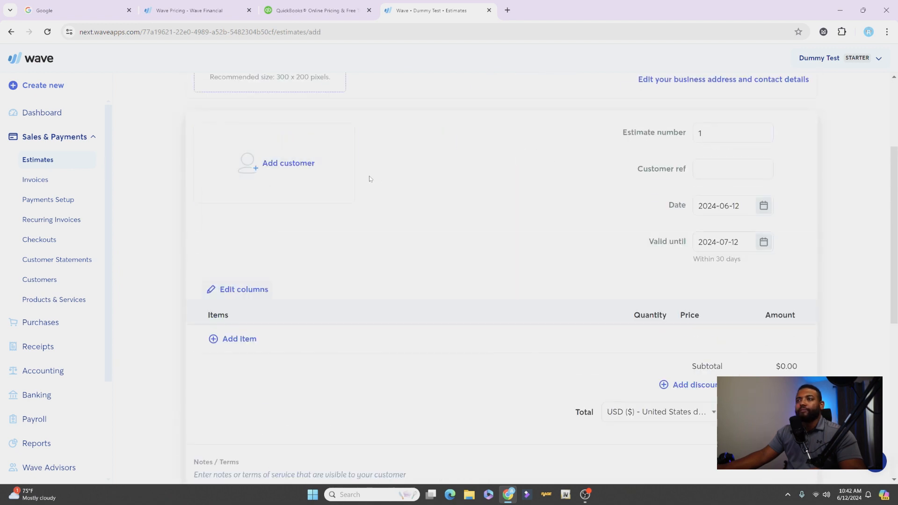
Step: Add and save a new customer 'Dummy Customer' as the estimate's bill-to
left_click(289, 162)
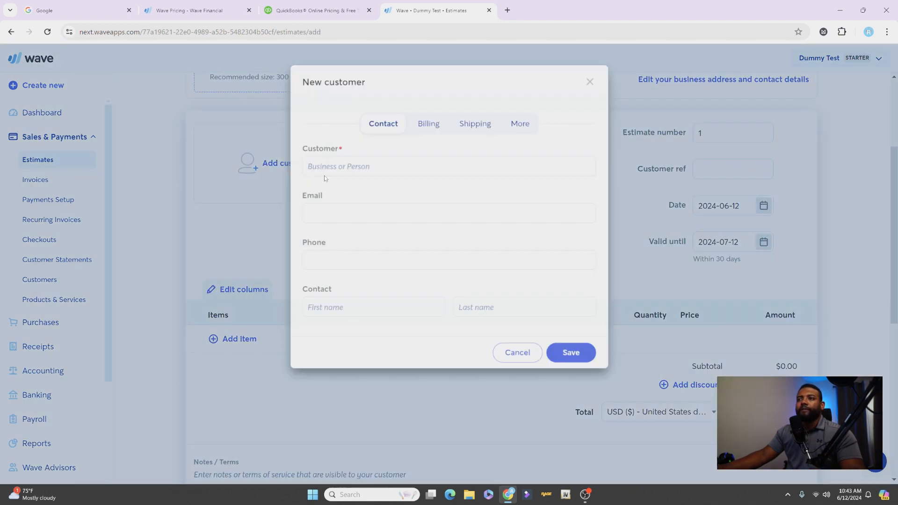
type("Dummy Customer")
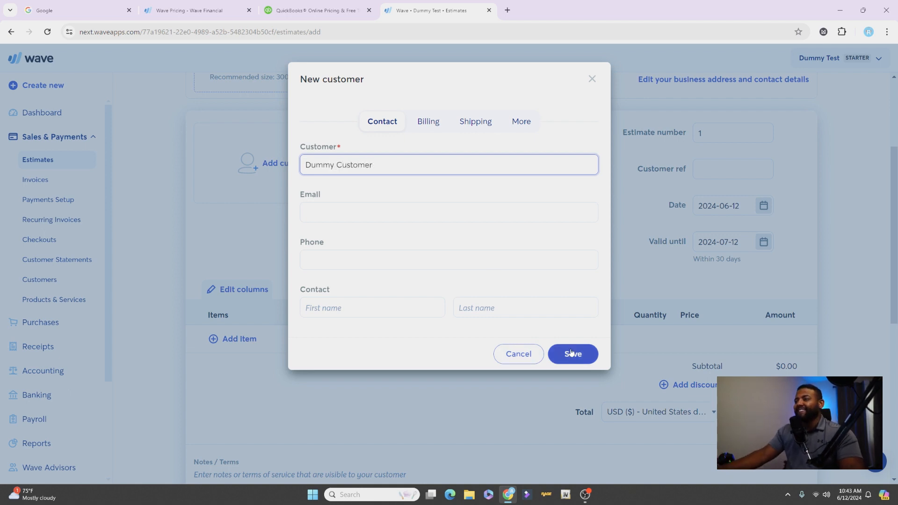
left_click(573, 354)
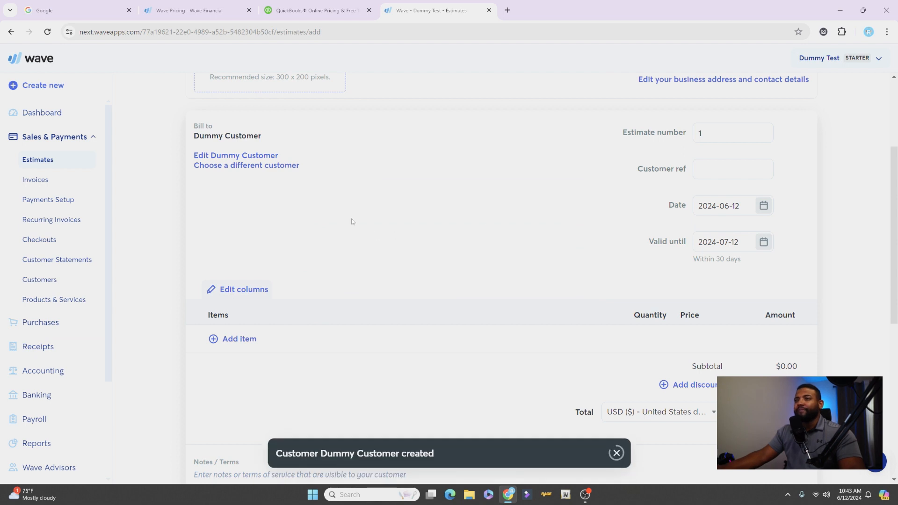
mouse_move(255, 245)
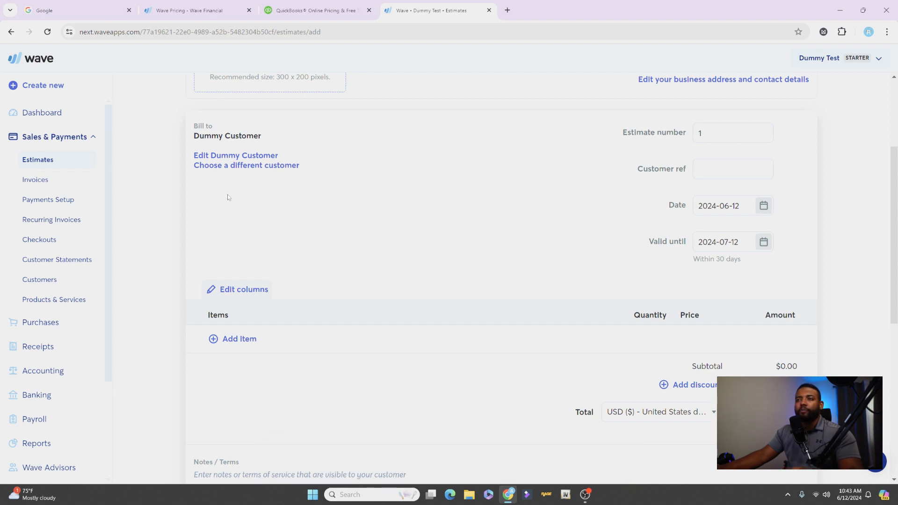
mouse_move(251, 230)
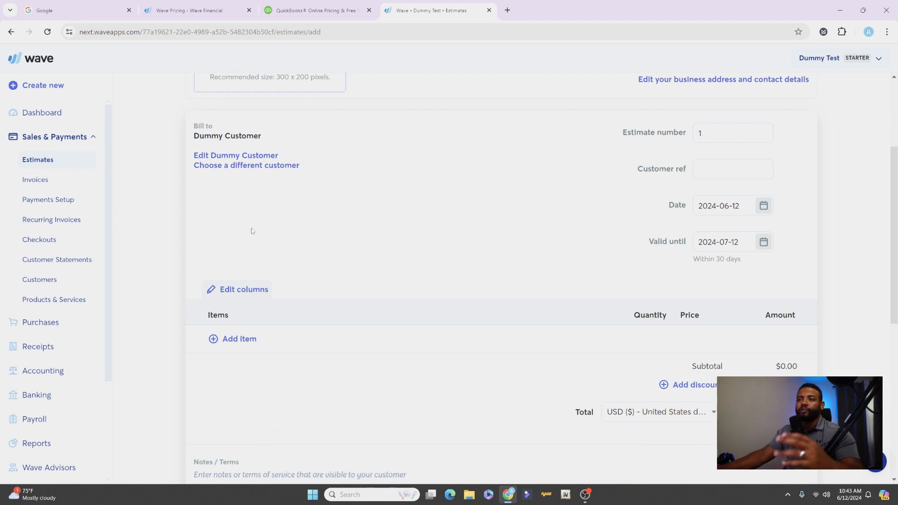
mouse_move(650, 209)
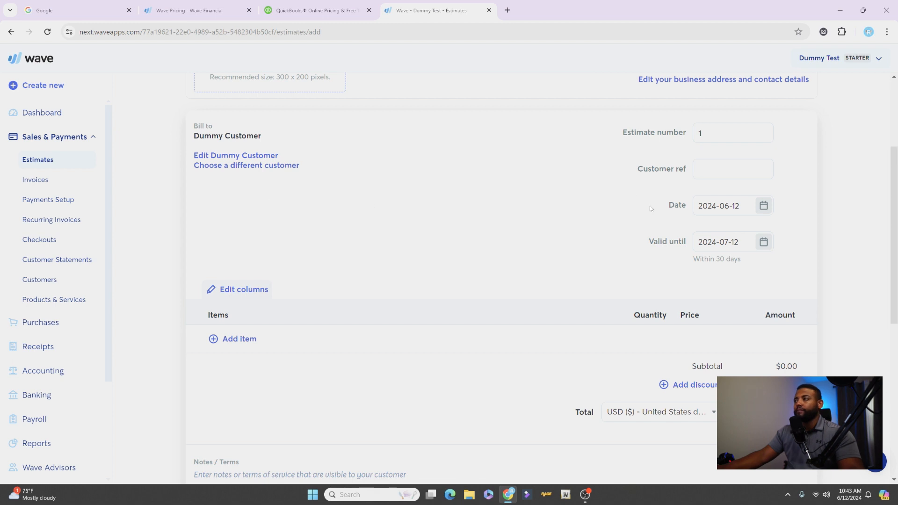
Step: Change the estimate number to 200
left_click(731, 132)
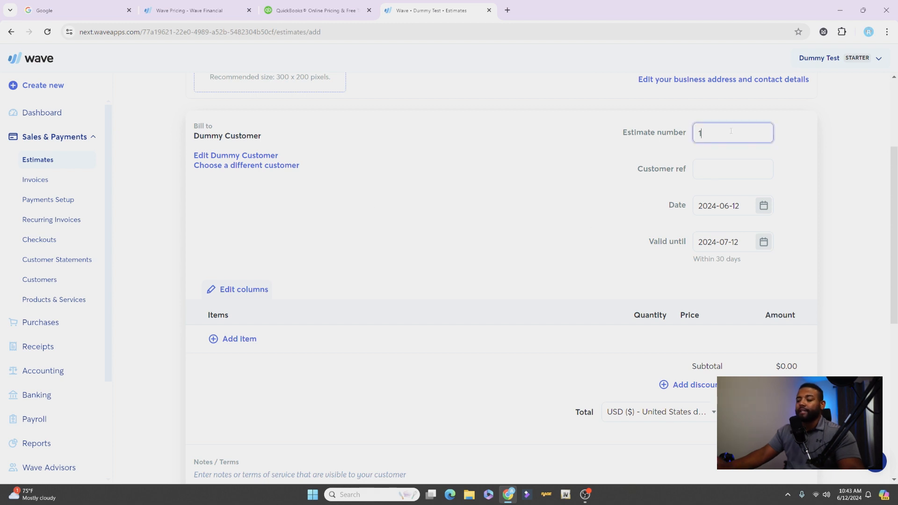
key("backspace")
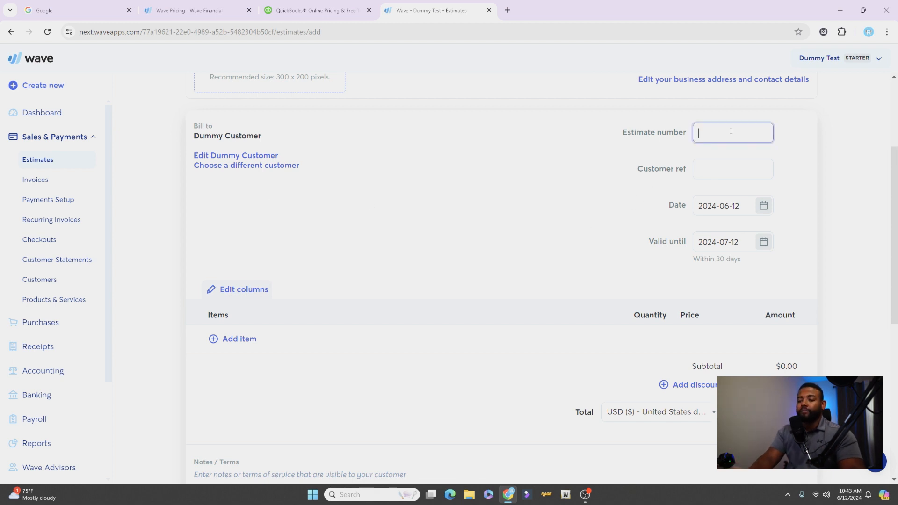
type("2")
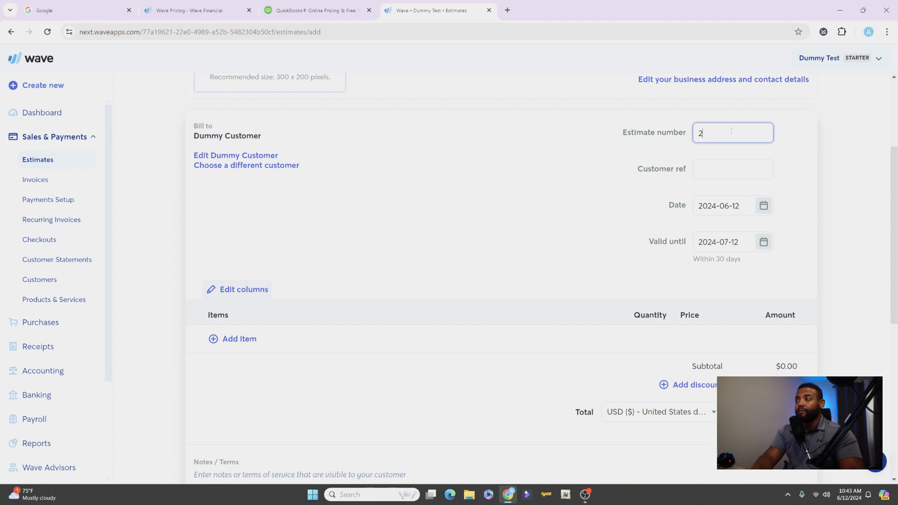
type("00")
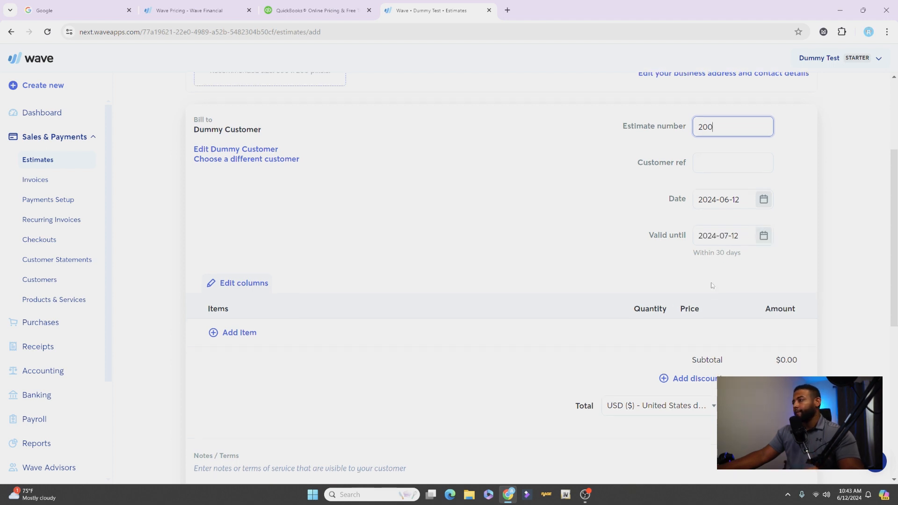
Step: Add a Tent Accessory - String Lights line item at $45.00 and start a new tax for it
scroll("down", 3)
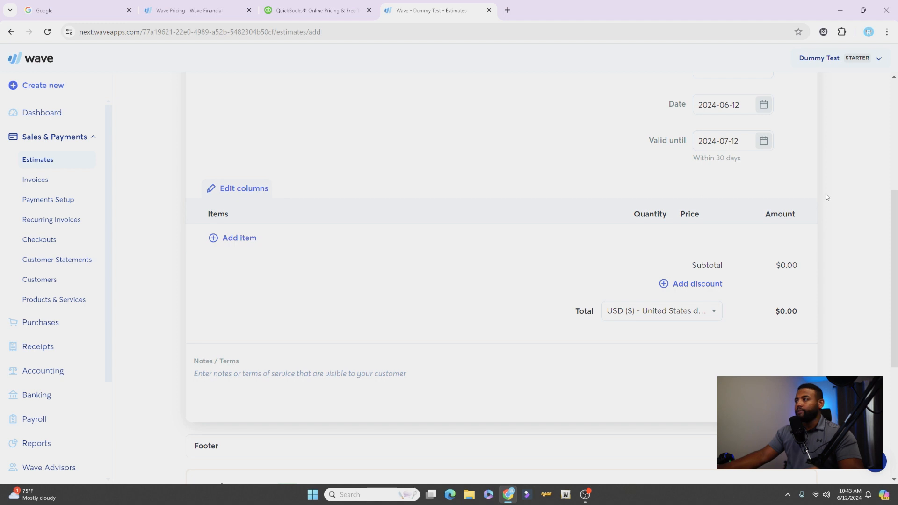
left_click(232, 238)
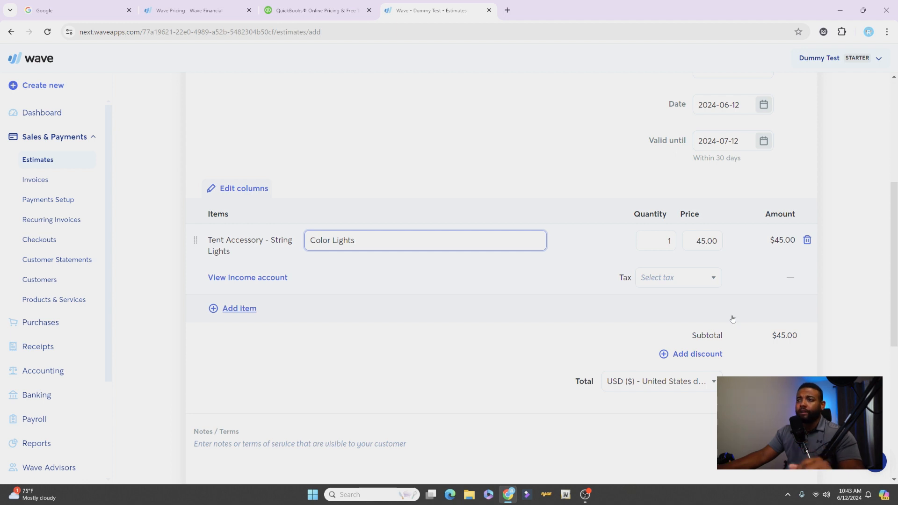
left_click(677, 277)
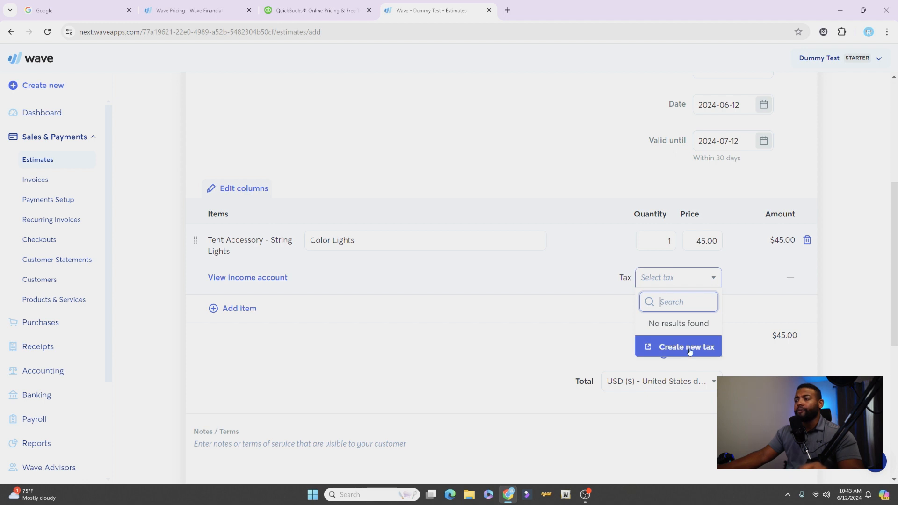
mouse_move(647, 325)
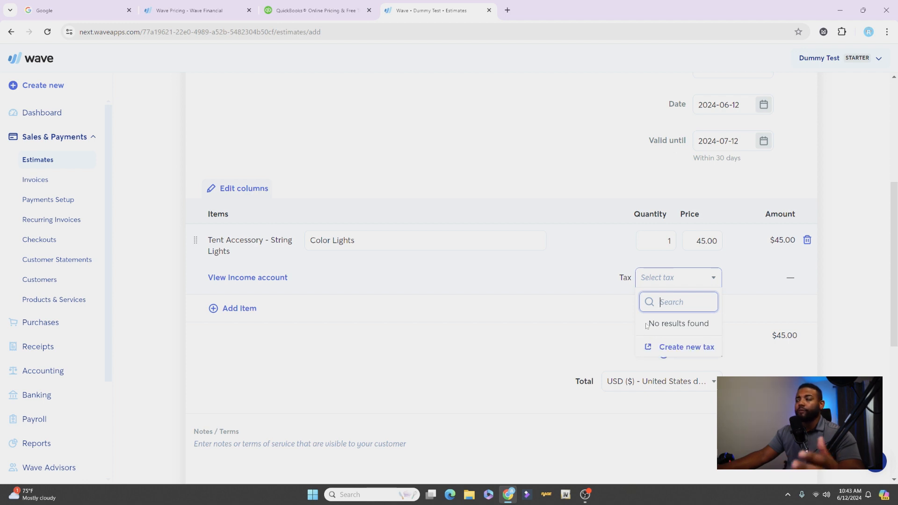
mouse_move(728, 328)
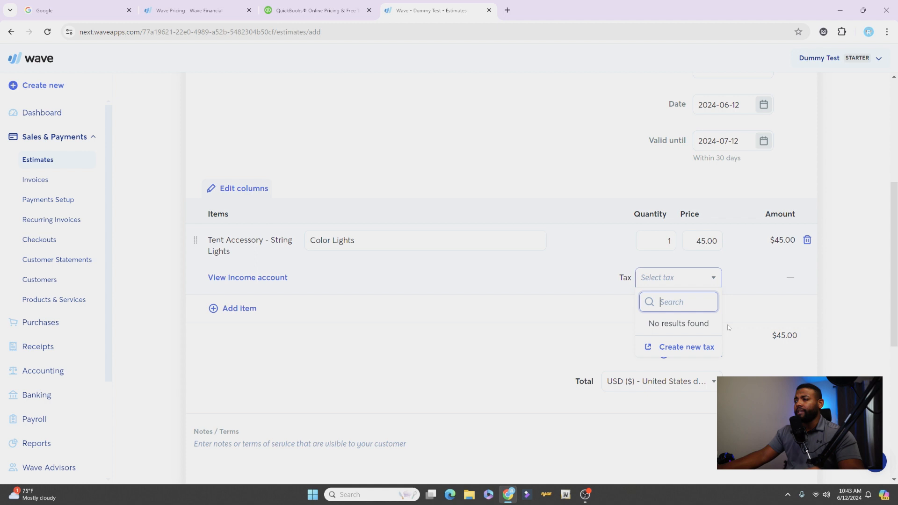
left_click(686, 346)
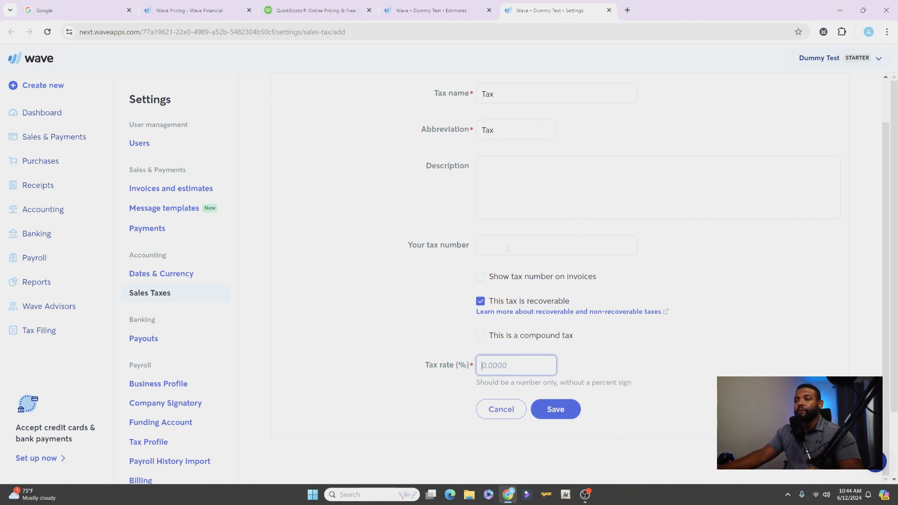
Step: Give the new sales tax named Tax a 6% rate and save it, returning to the estimate
left_click(555, 246)
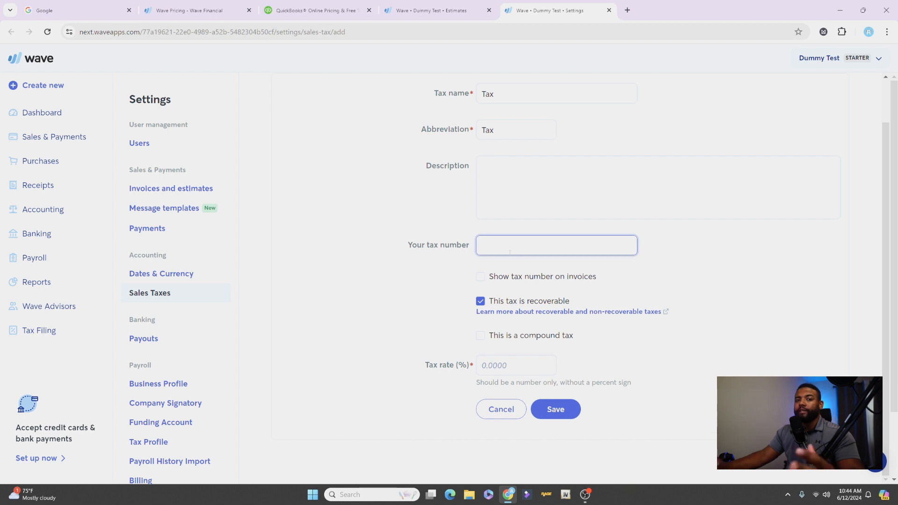
left_click(514, 365)
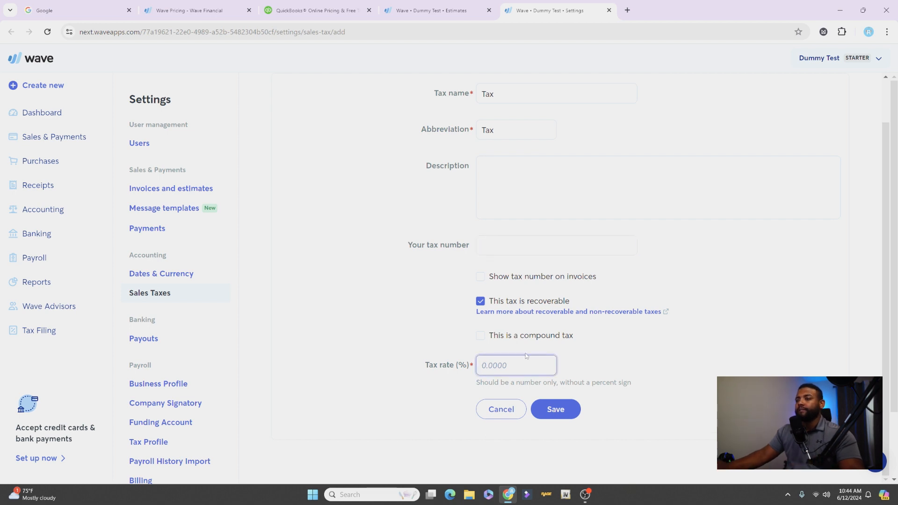
left_click(515, 365)
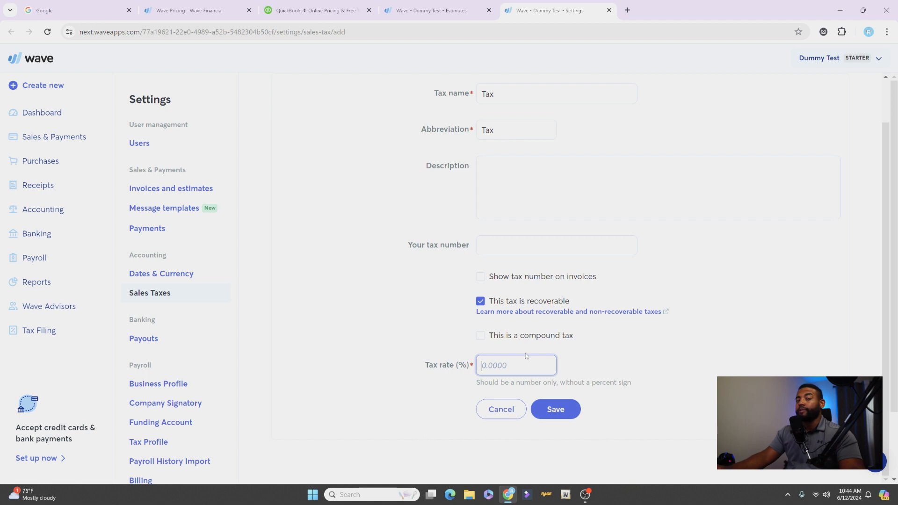
type("6")
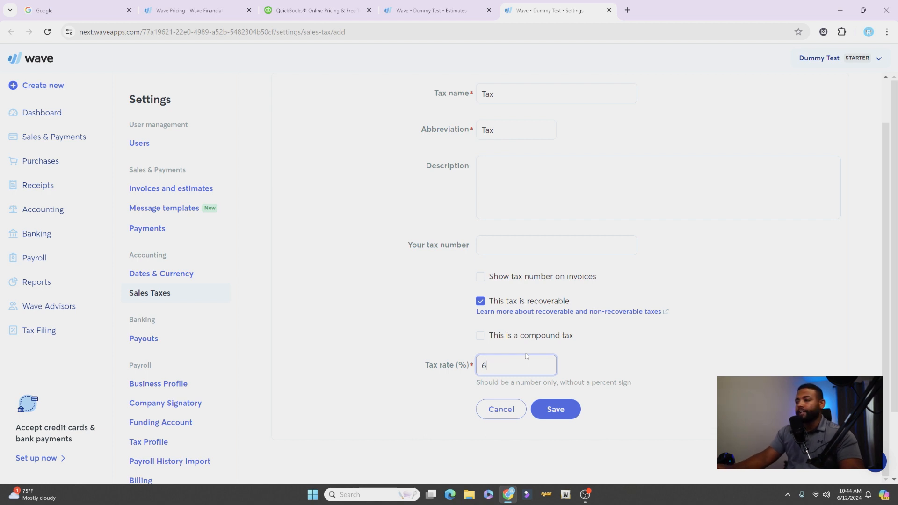
left_click(554, 409)
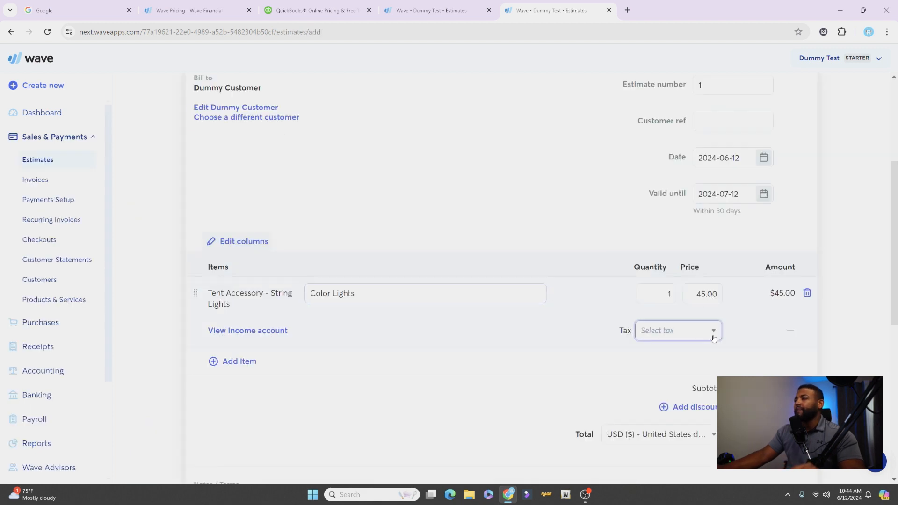
left_click(678, 331)
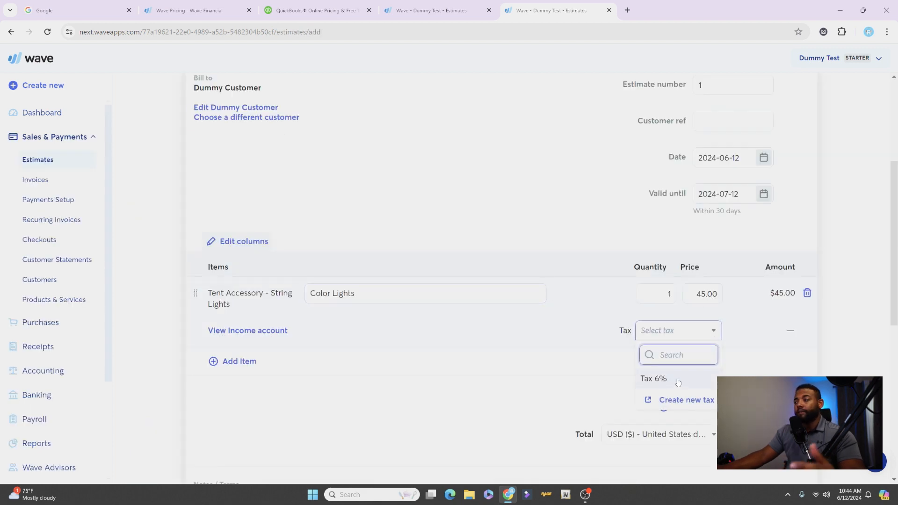
left_click(654, 379)
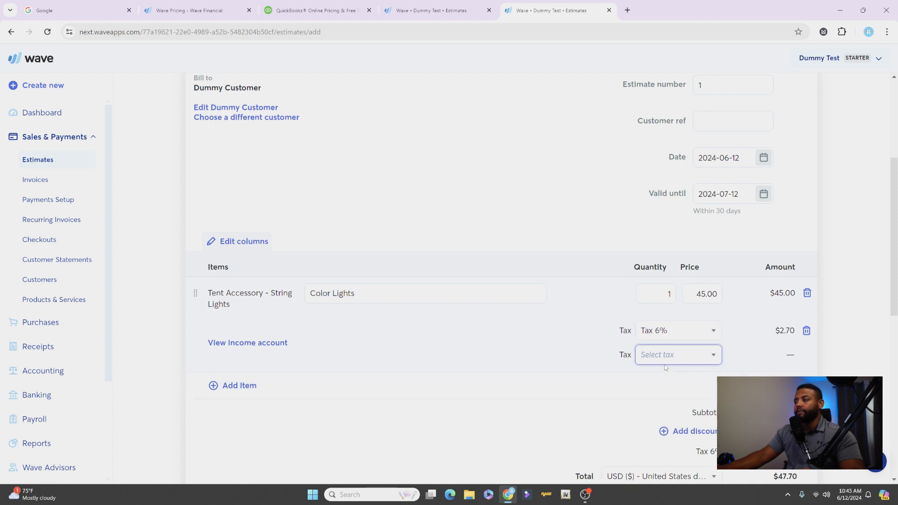
scroll("down", 3)
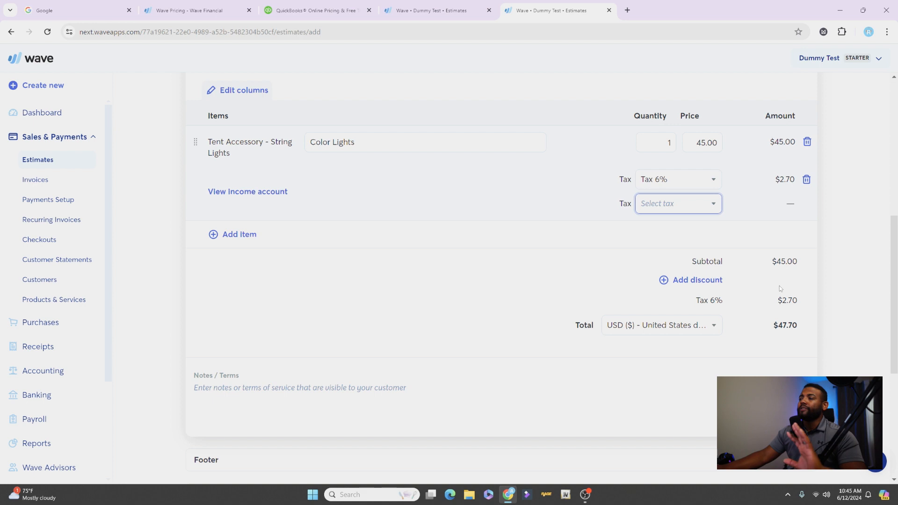
mouse_move(408, 374)
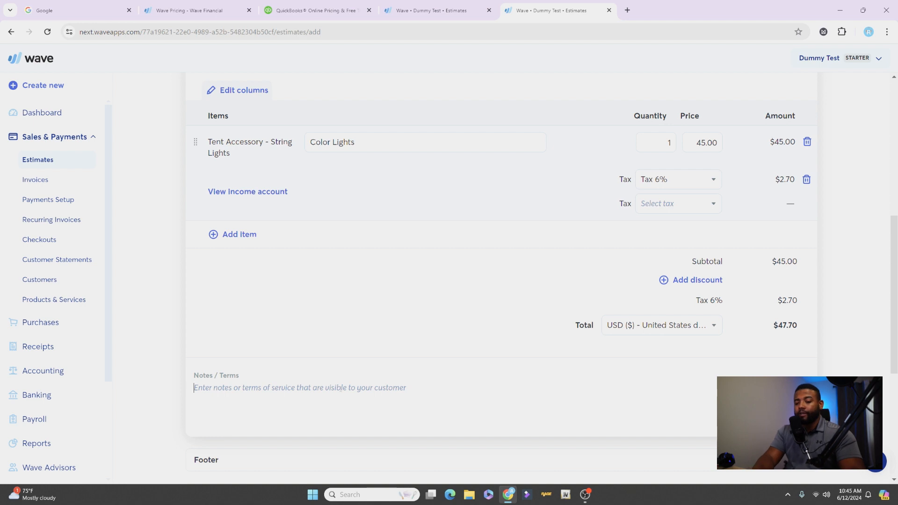
Step: Enter 'Delivery on Monday' in the estimate's Notes / Terms
type("Delivery")
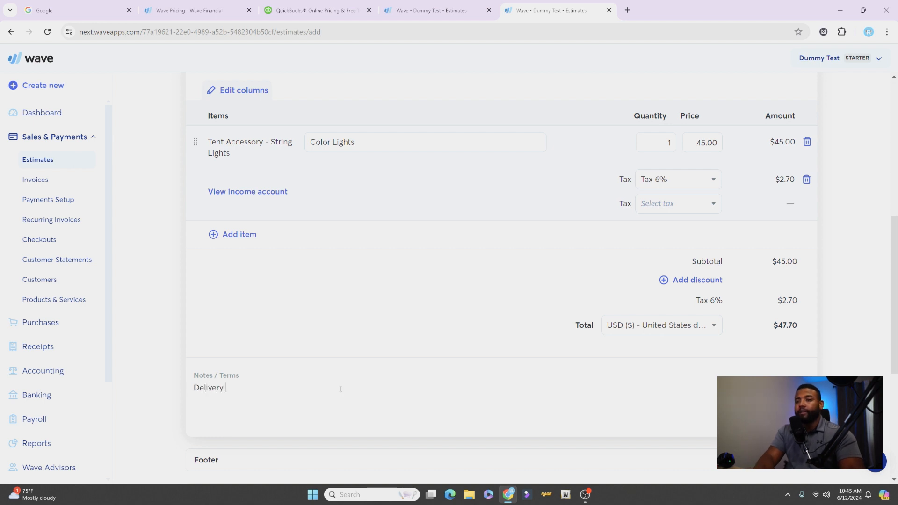
type("on Monday")
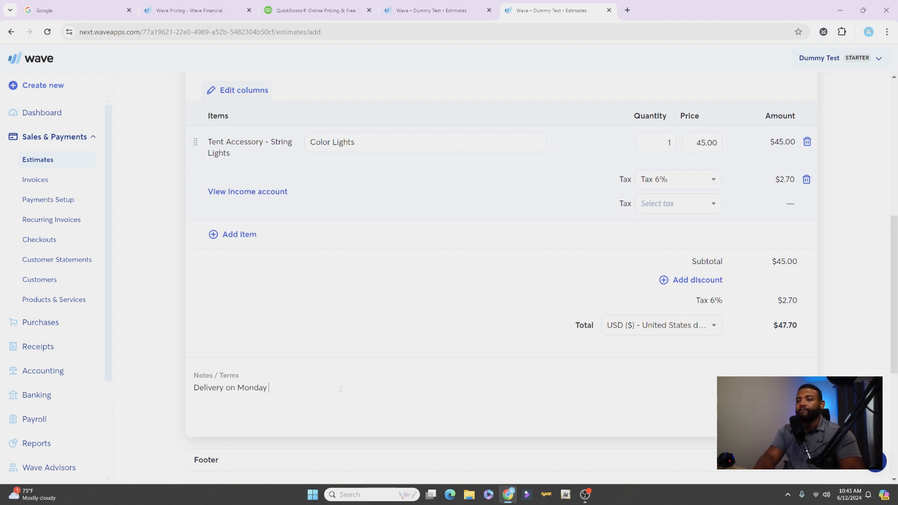
scroll("down", 3)
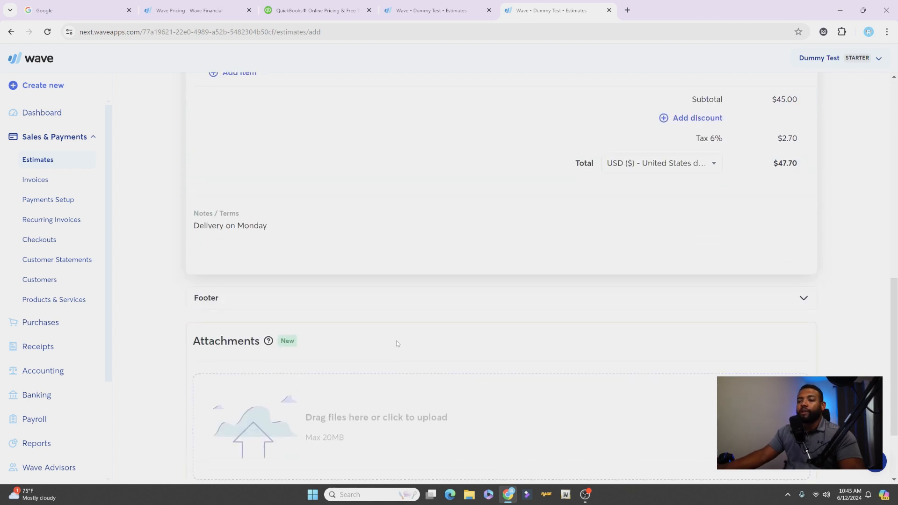
scroll("down", 3)
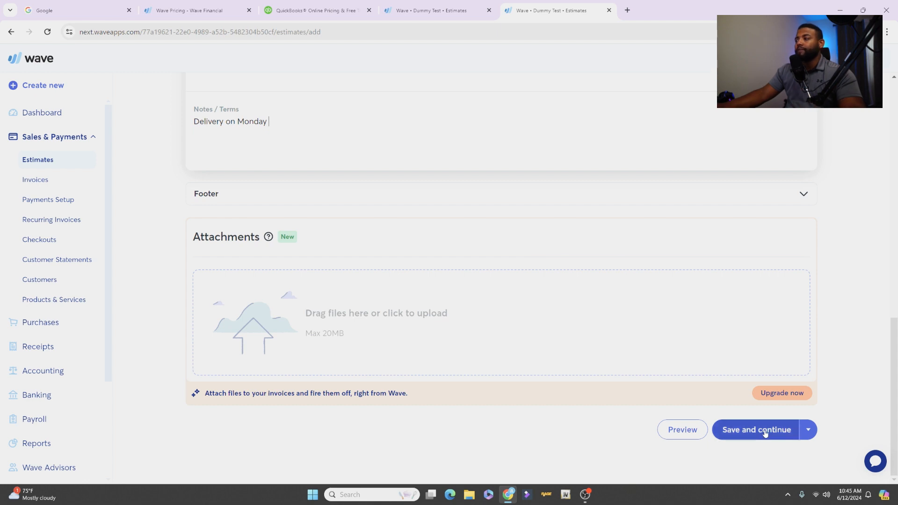
Step: Save the $47.70 estimate as Estimate #1 for Dummy Customer and review its preview
left_click(756, 430)
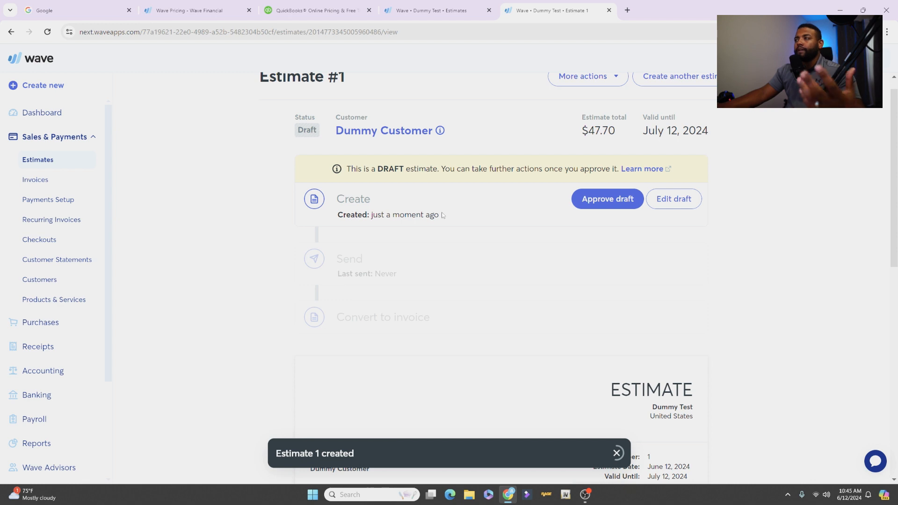
scroll("down", 3)
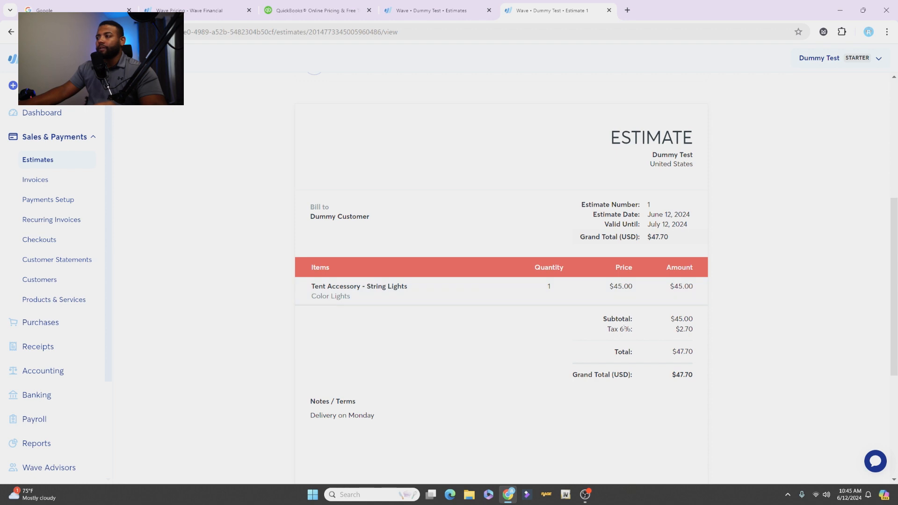
scroll("down", 3)
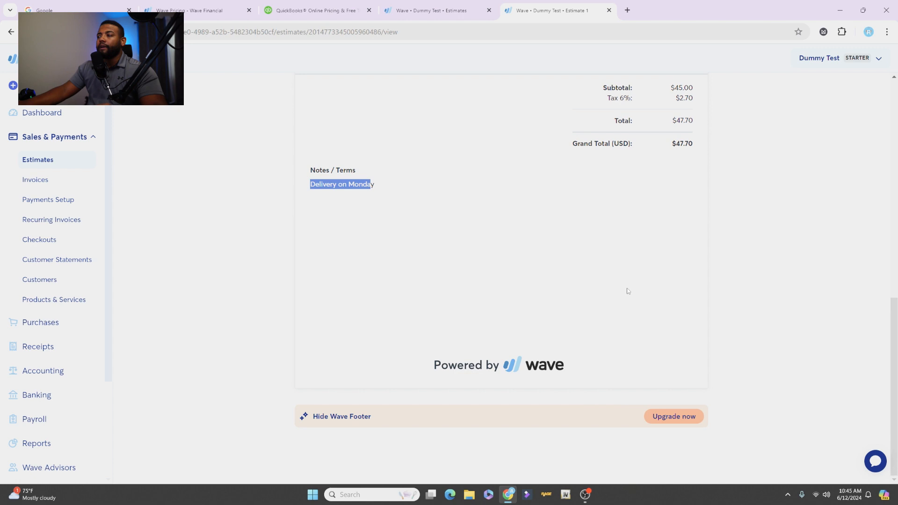
scroll("up", 3)
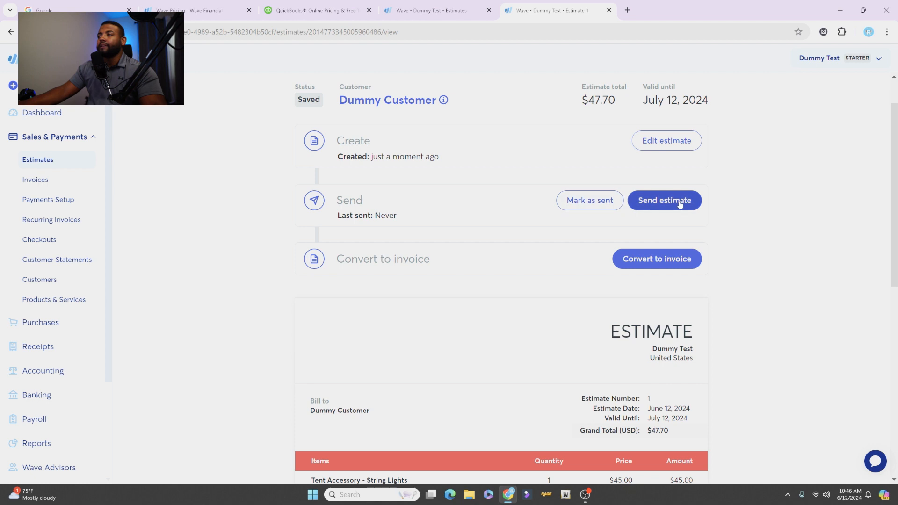
Step: Mark Estimate #1 as sent, then convert it into an invoice
left_click(665, 200)
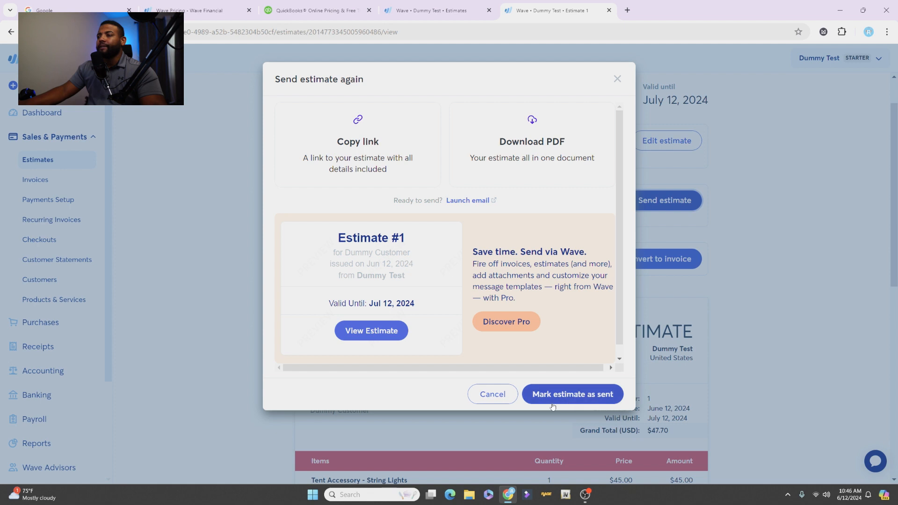
left_click(571, 394)
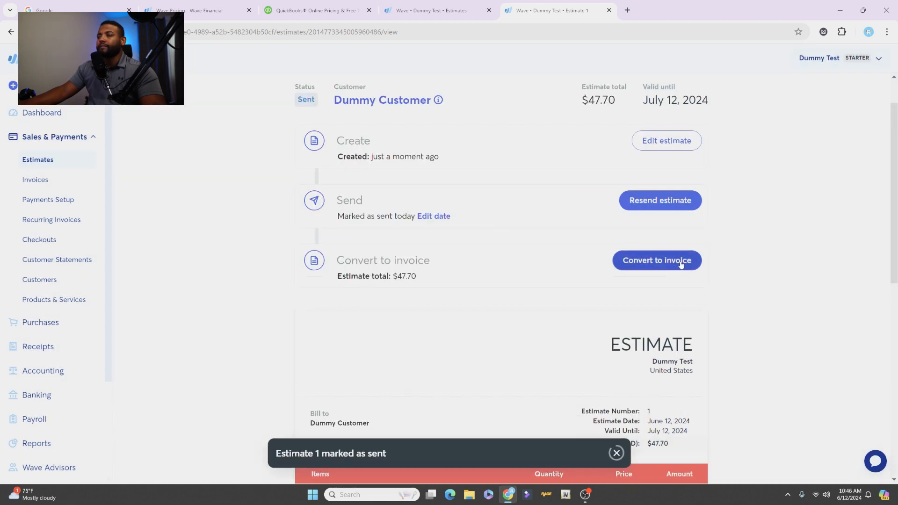
scroll("down", 3)
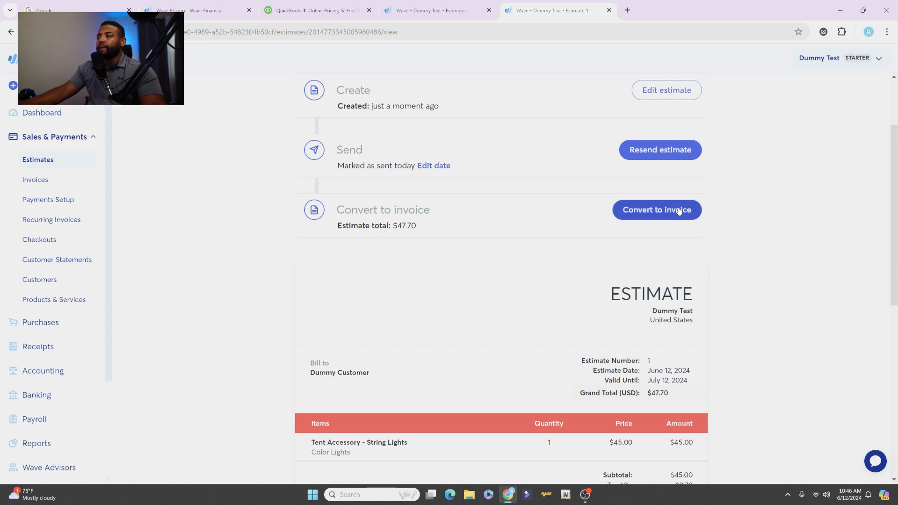
left_click(657, 210)
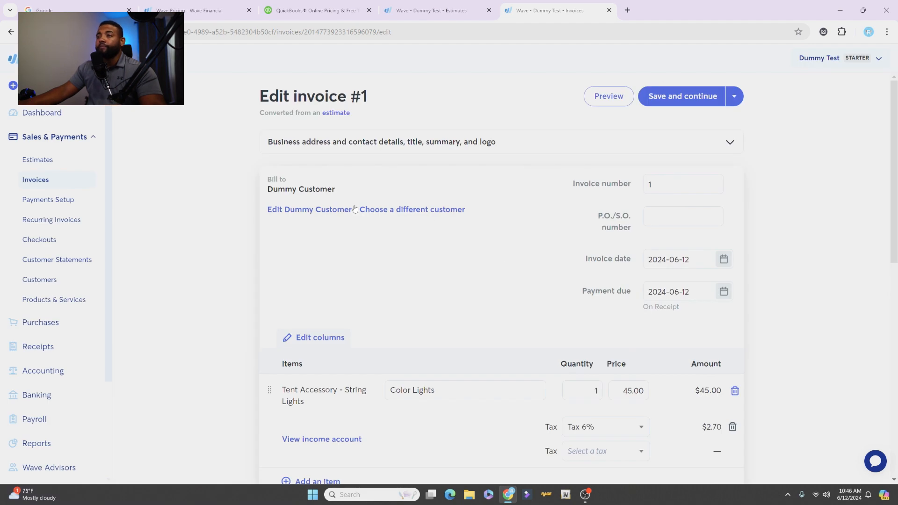
Step: Scroll through Edit invoice #1 to check the String Lights line, 6% tax, $47.70 total and note
scroll("down", 3)
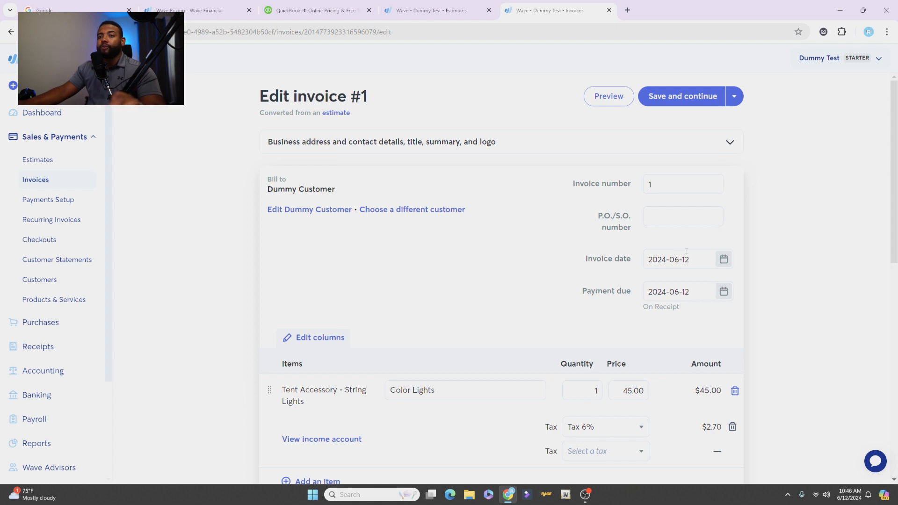
scroll("down", 3)
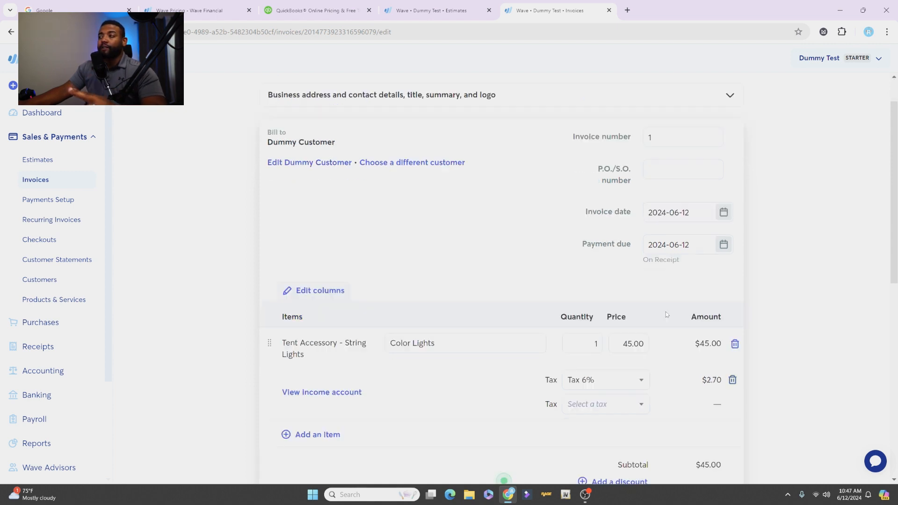
scroll("down", 3)
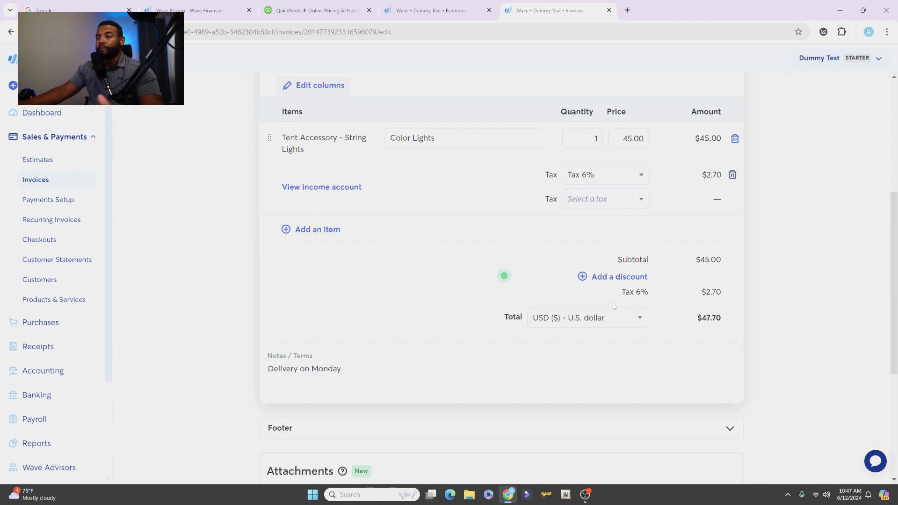
scroll("up", 3)
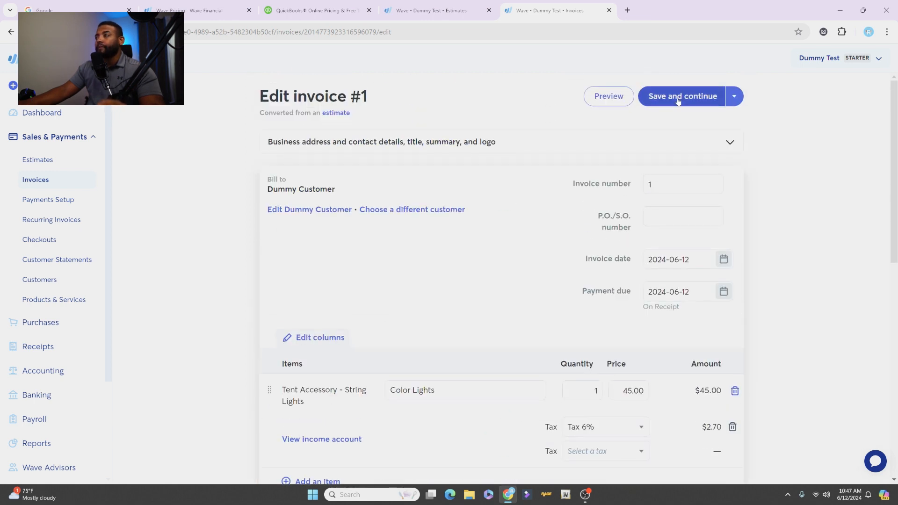
Step: Save Invoice #1 for Dummy Customer and approve the draft so it is Unsent, $47.70 due
left_click(681, 95)
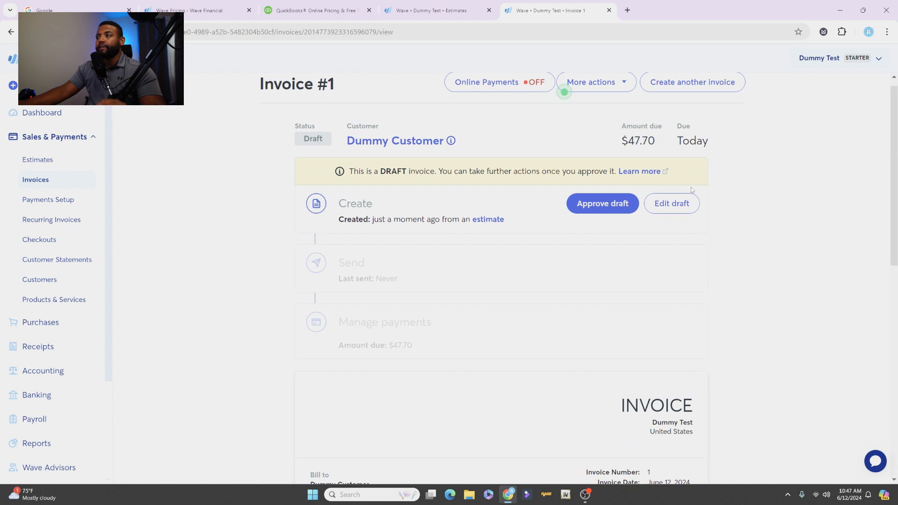
scroll("down", 3)
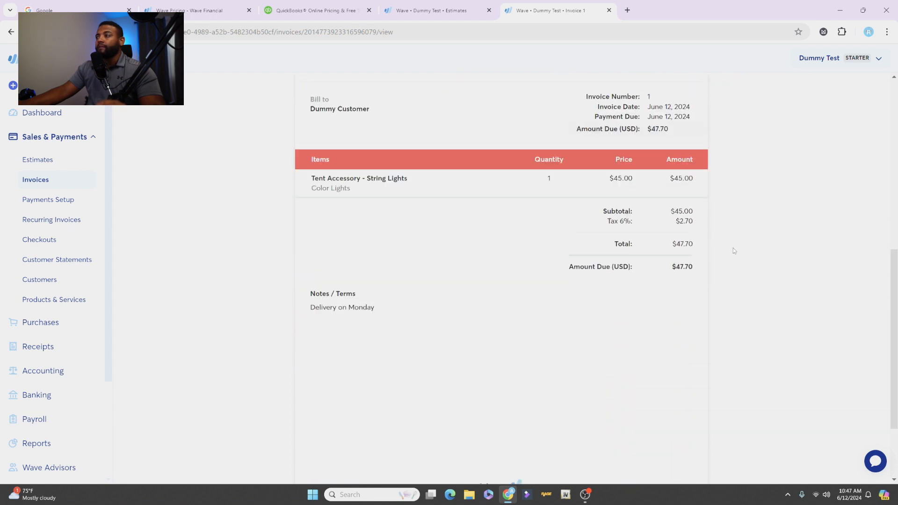
scroll("down", 3)
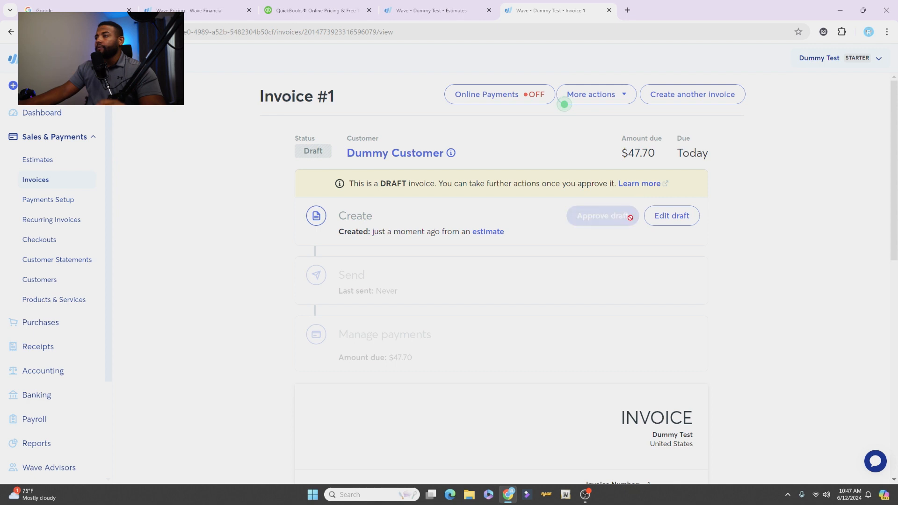
left_click(601, 215)
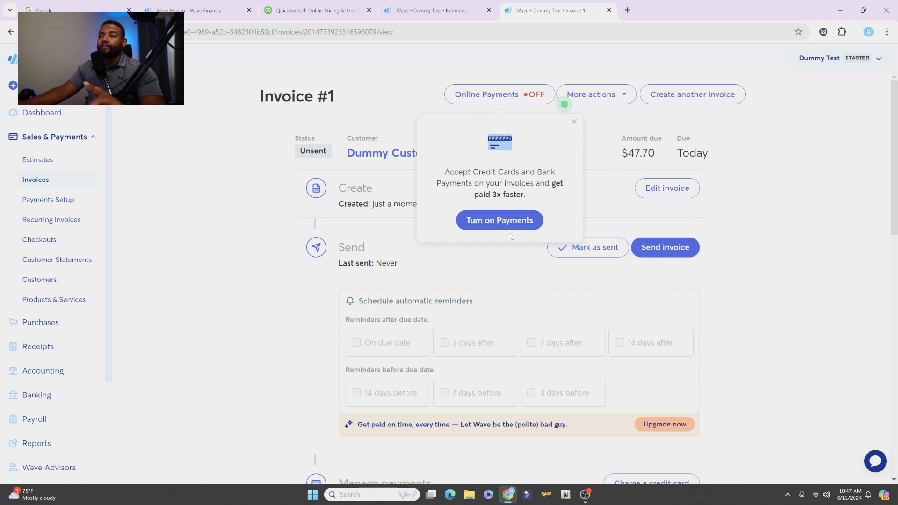
mouse_move(571, 135)
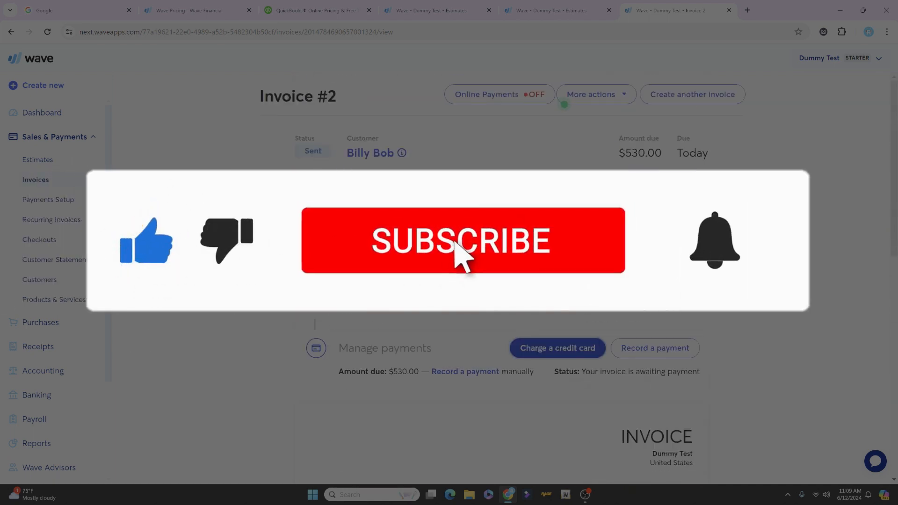
left_click(462, 240)
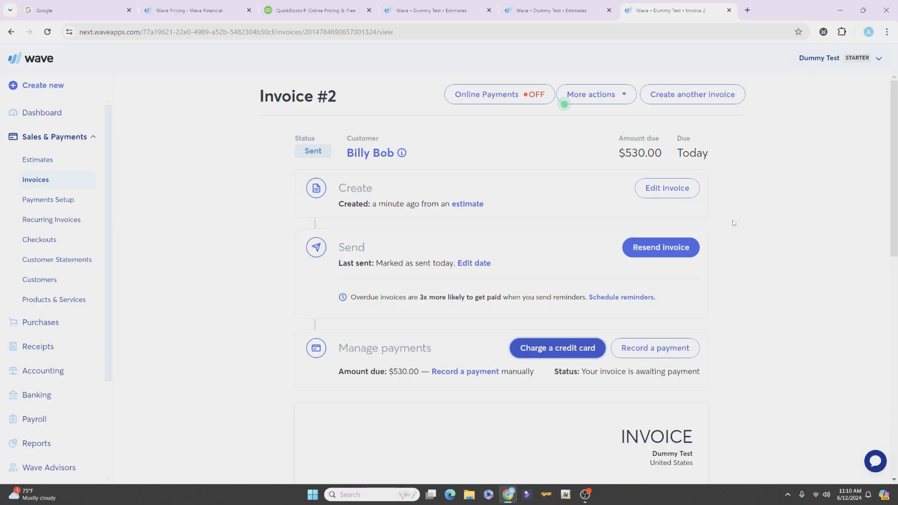
mouse_move(709, 219)
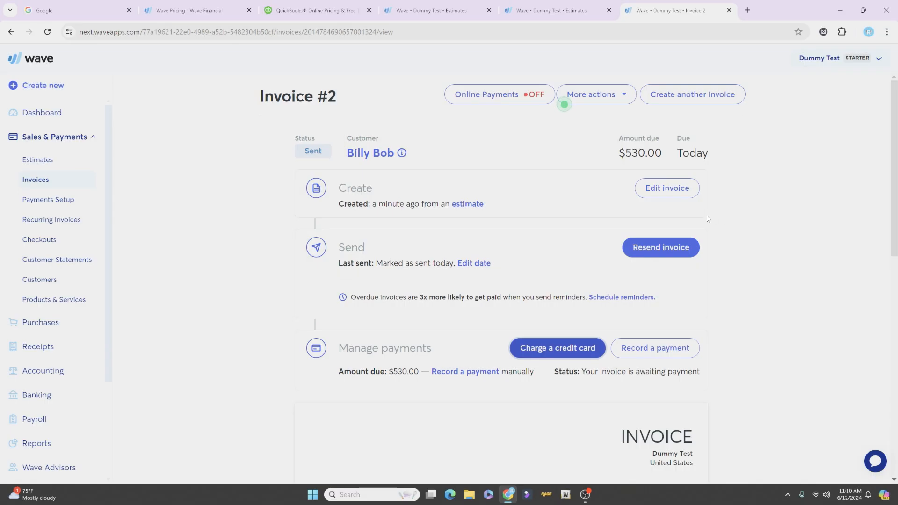